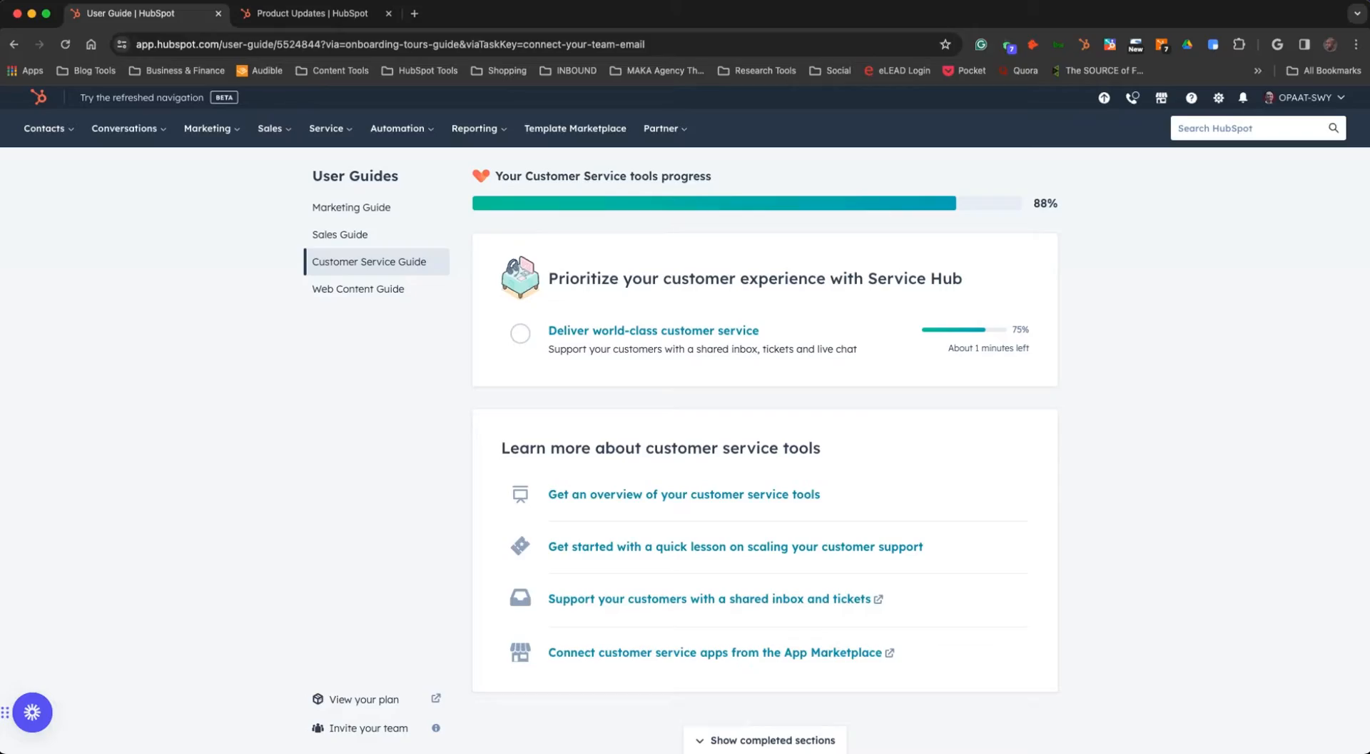
mouse_move(182, 473)
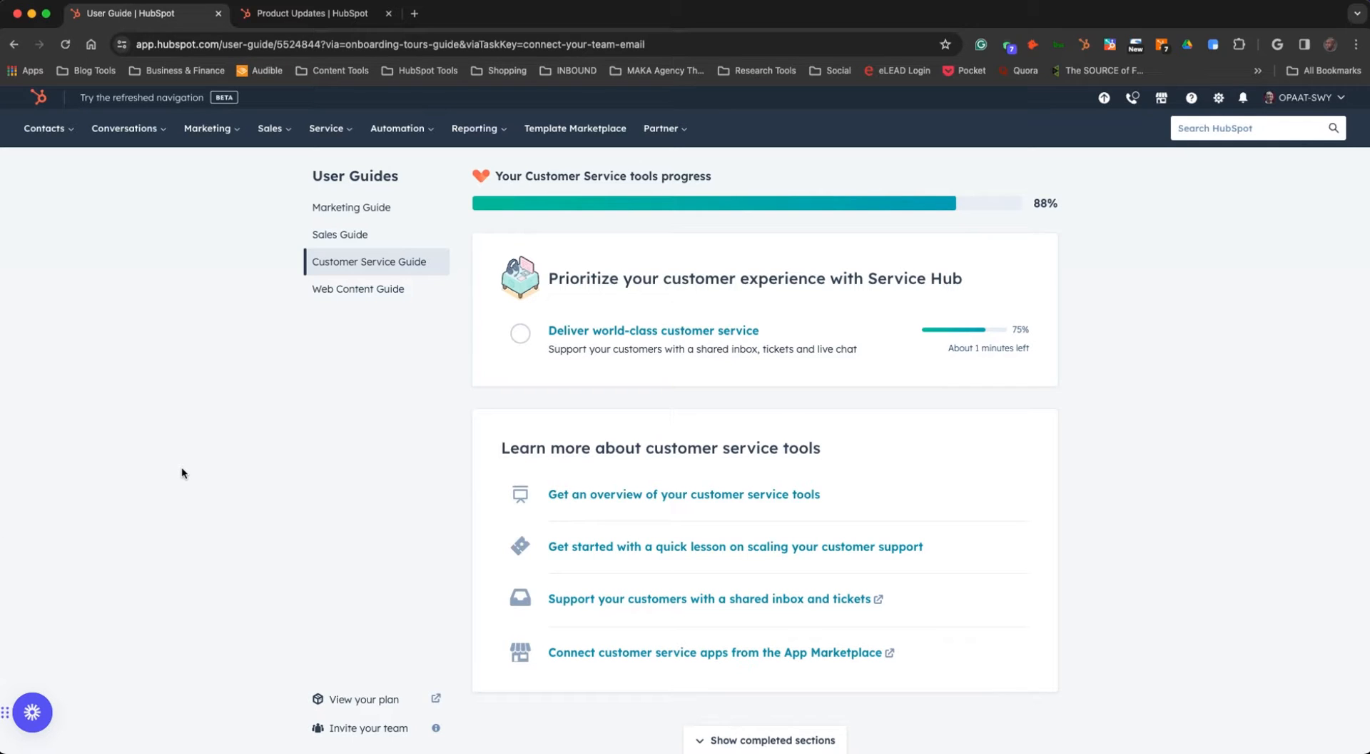
mouse_move(136, 344)
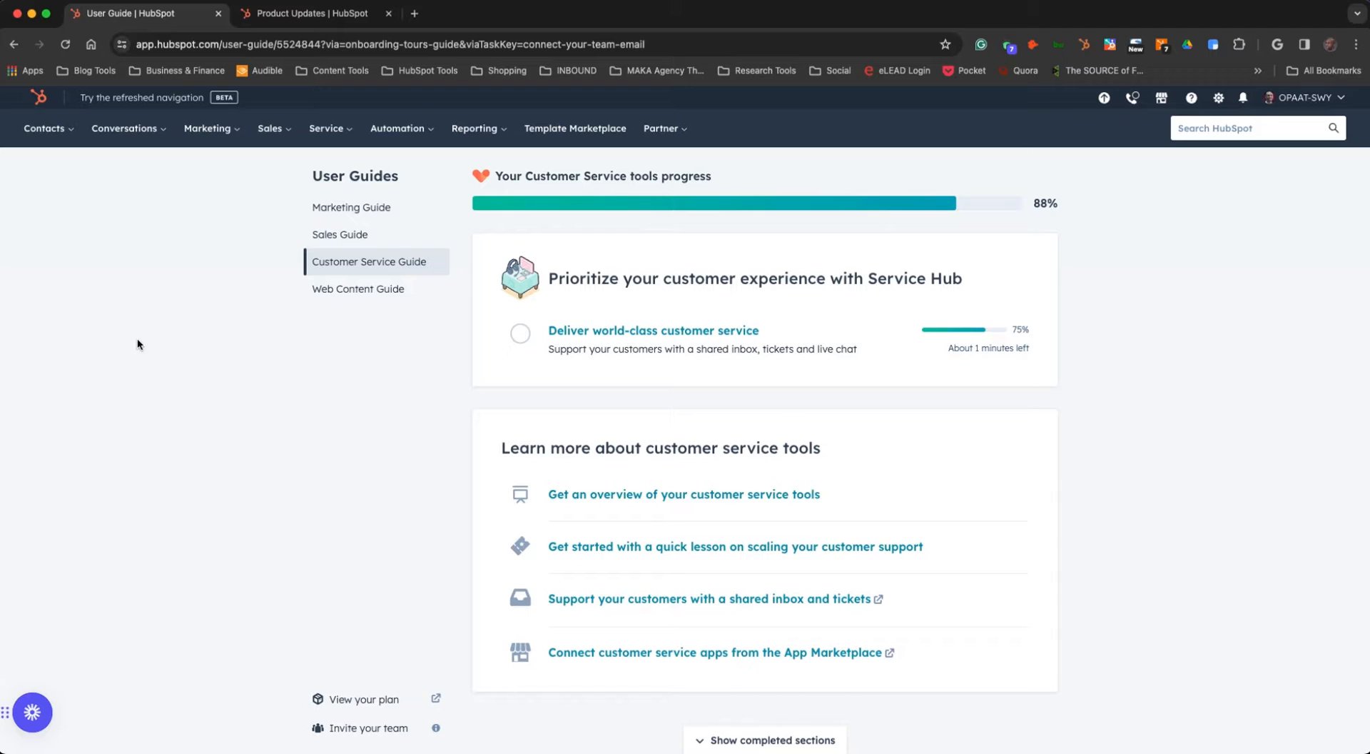
mouse_move(133, 102)
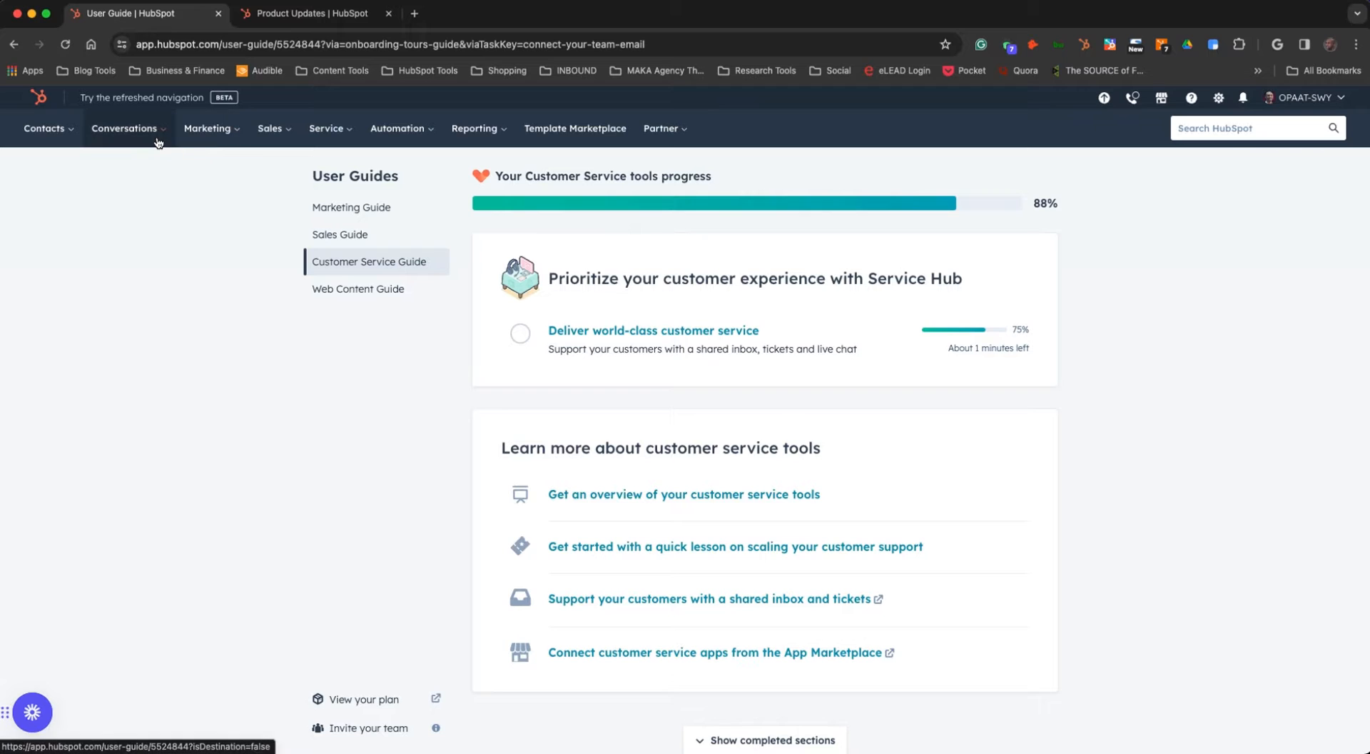
- Open the account profile menu from the account name at top right of the User Guide page
click(1308, 97)
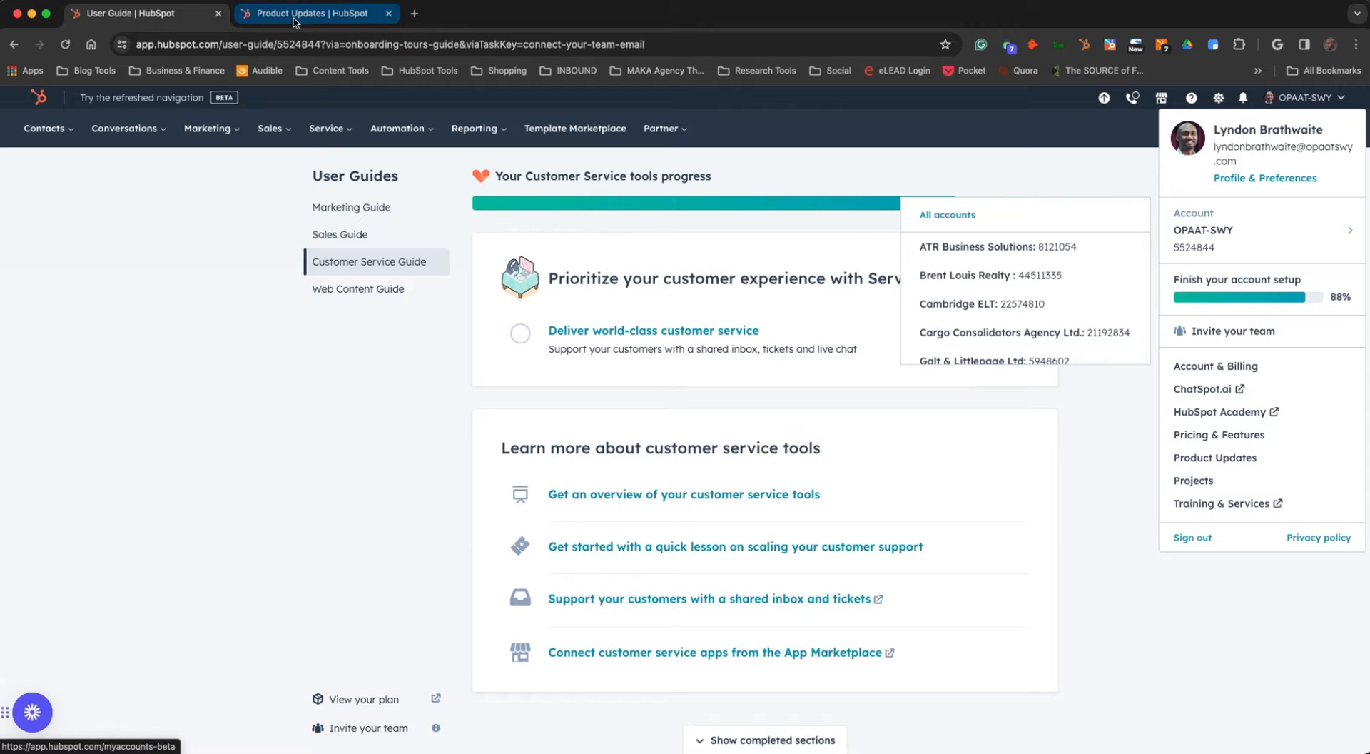
- Filter the in-beta Product Updates by searching 'Nav'
click(309, 13)
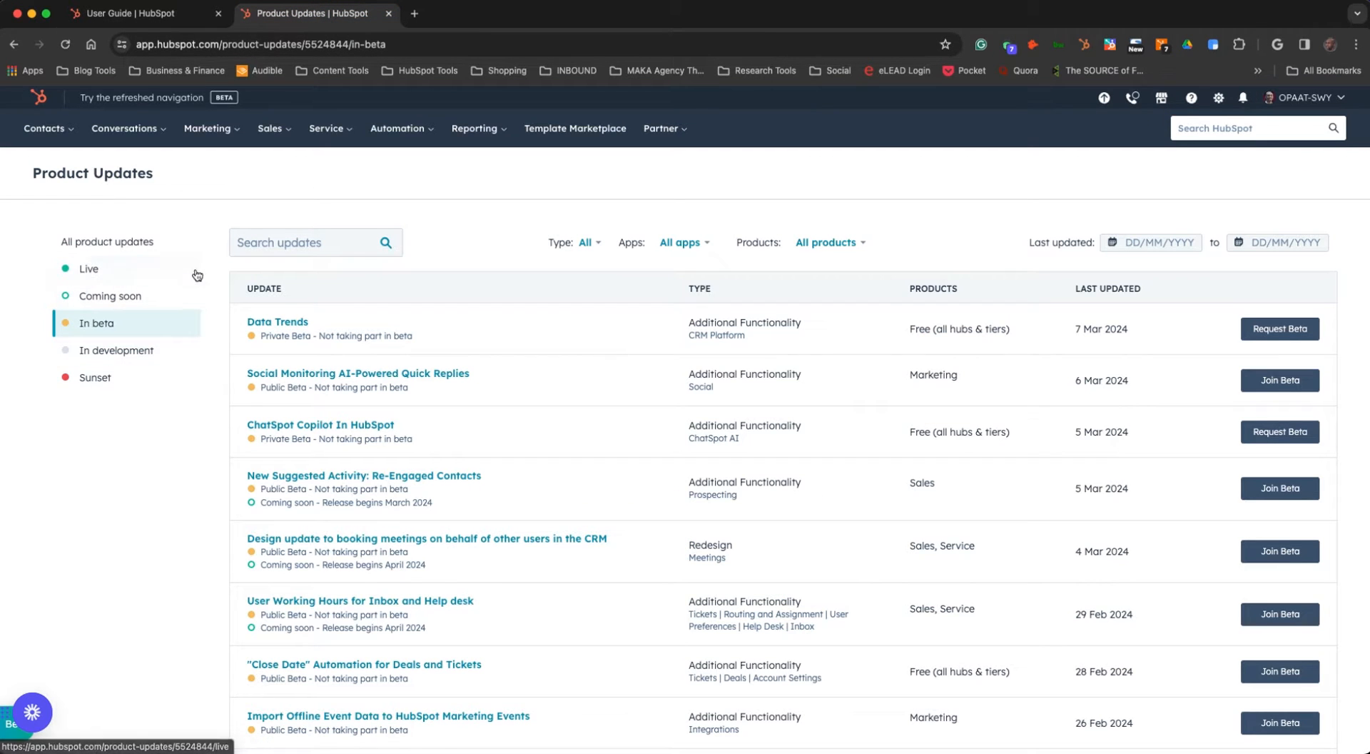
click(315, 242)
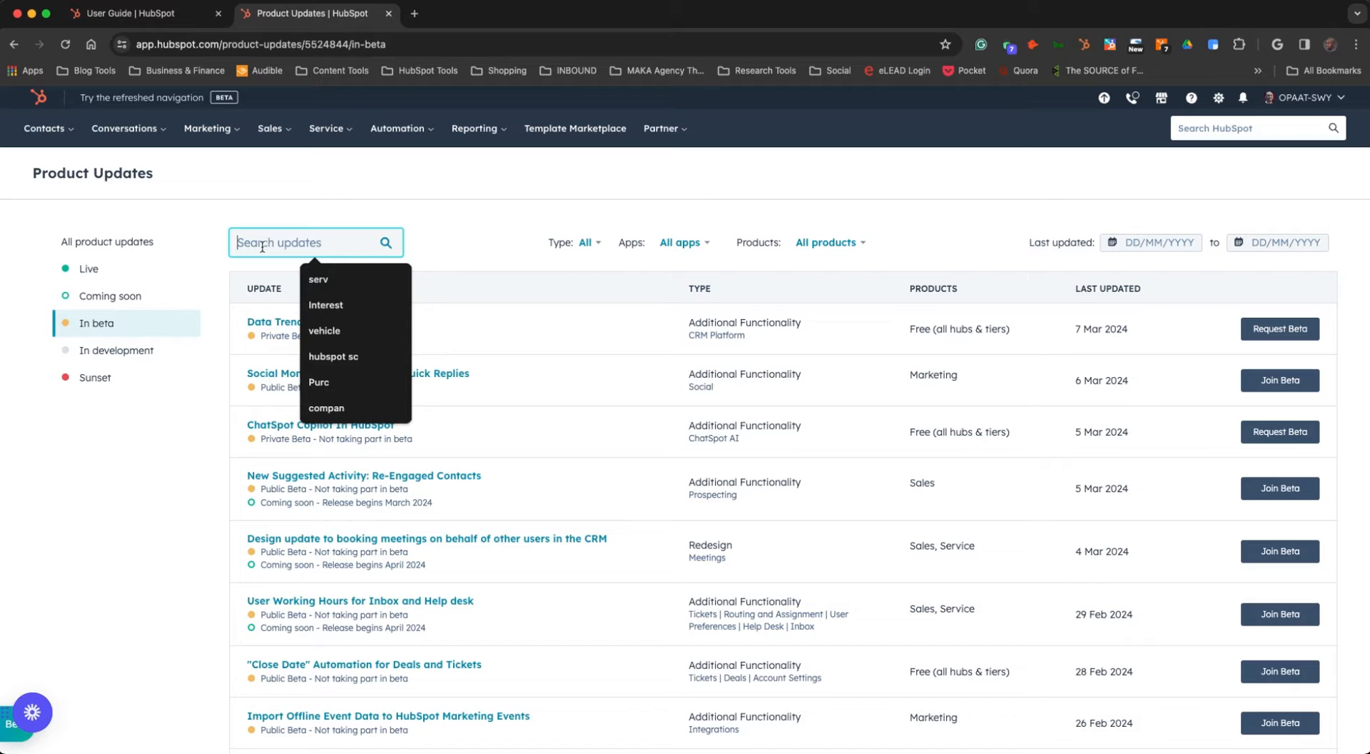
text(Nav)
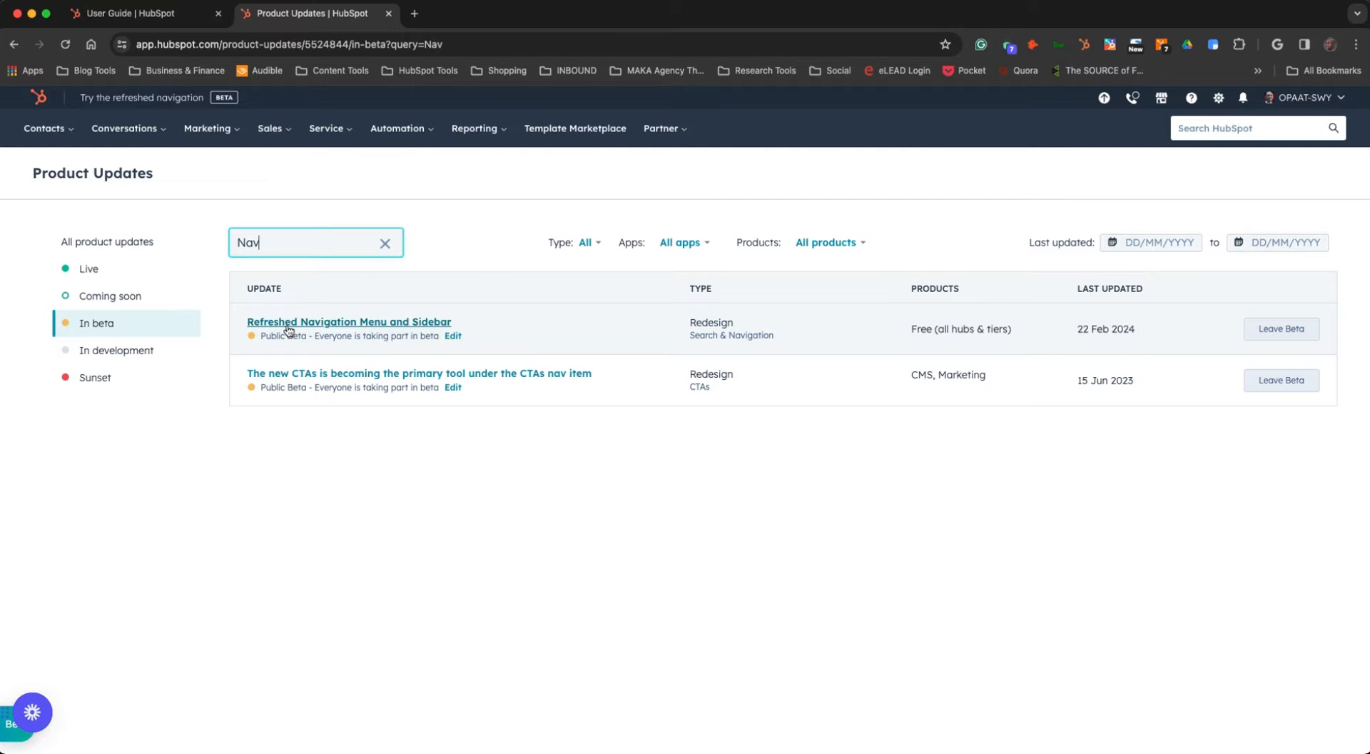
- Open the 'Refreshed Navigation Menu and Sidebar' update and scroll through its details
click(349, 321)
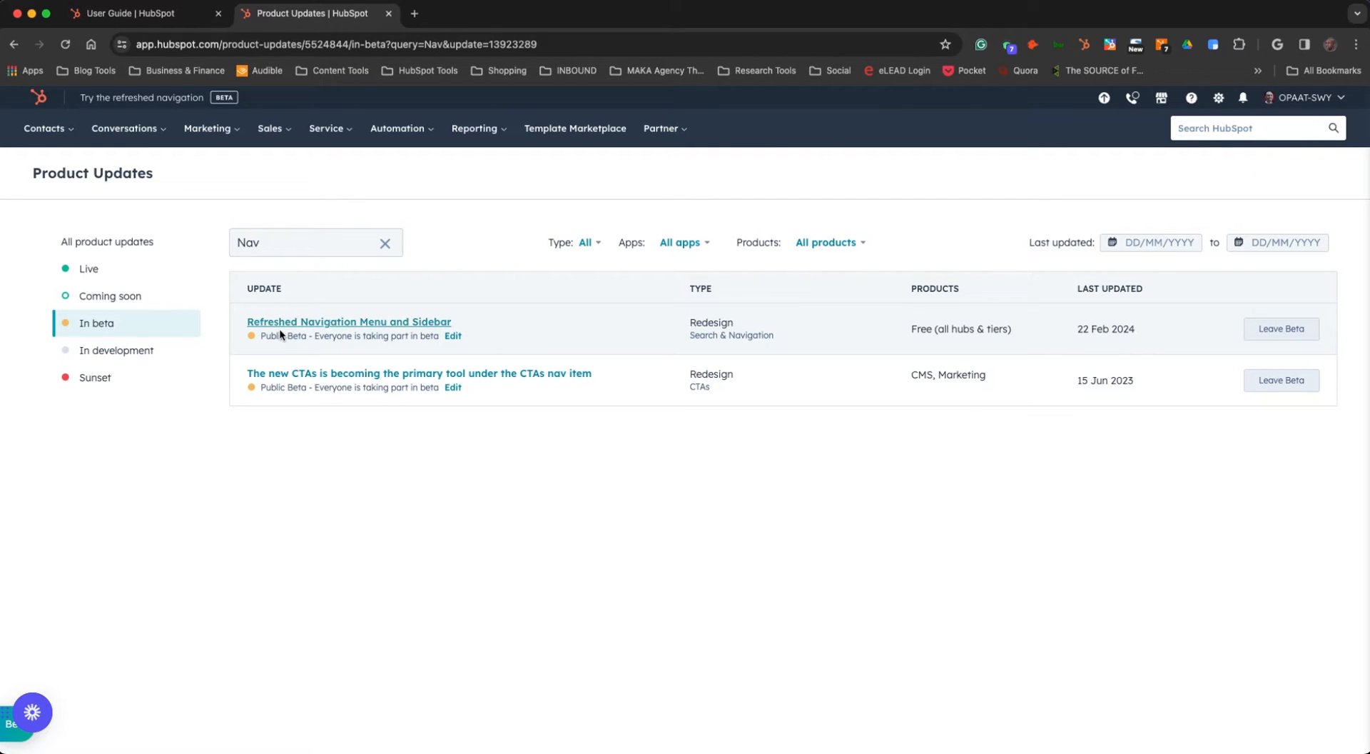
click(349, 322)
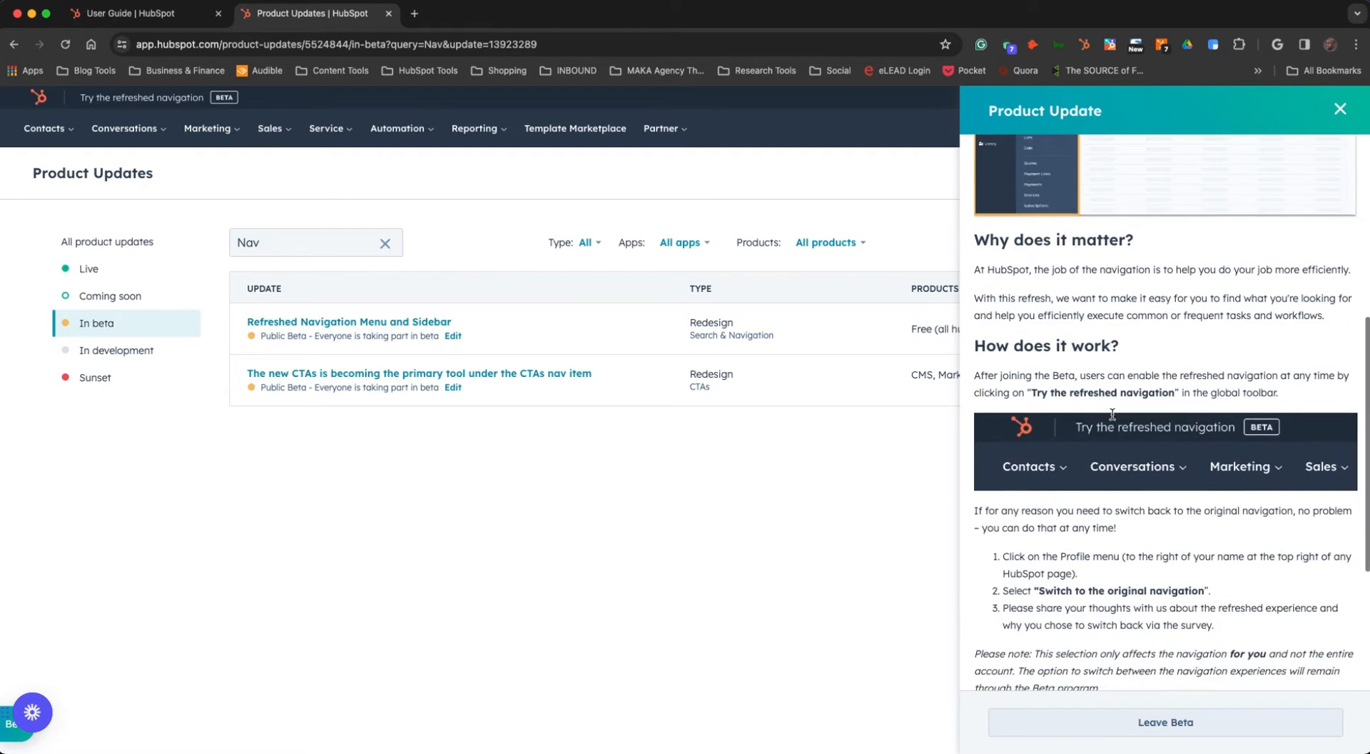
scroll(down, 3)
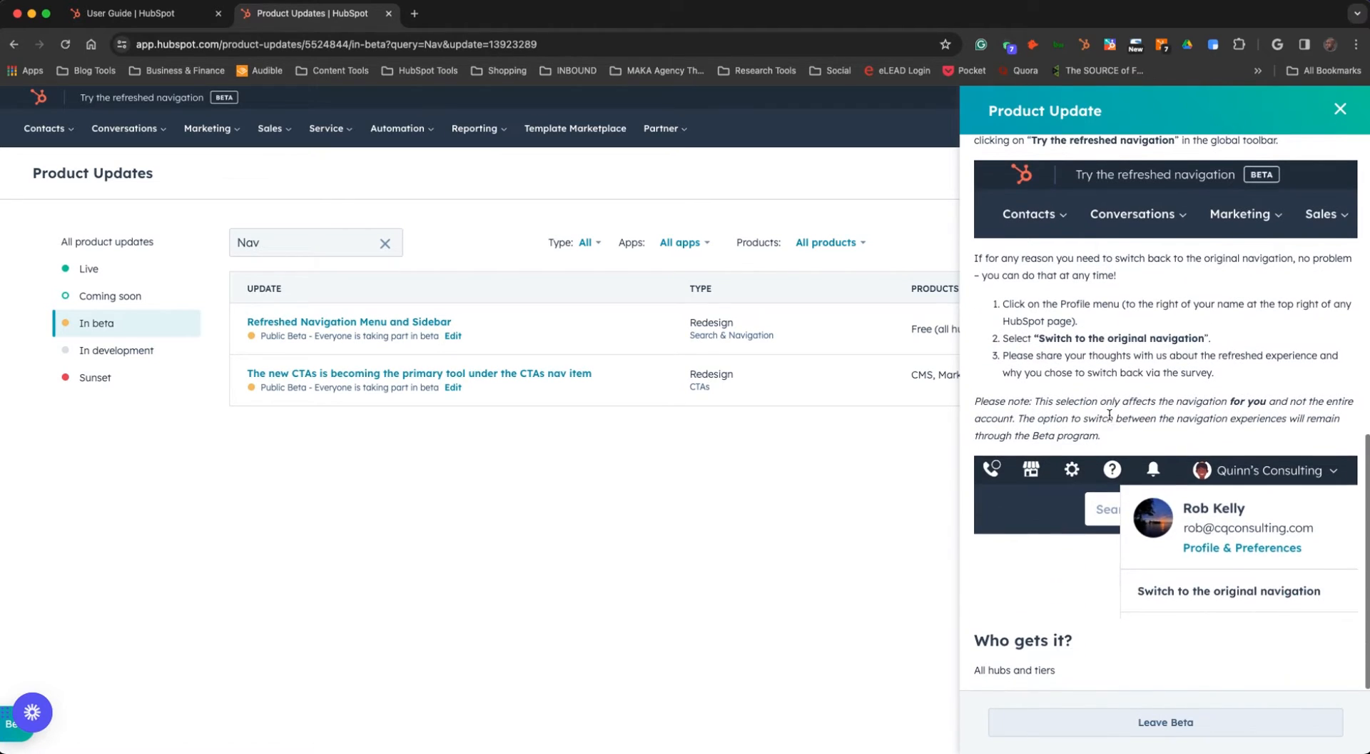
mouse_move(1122, 711)
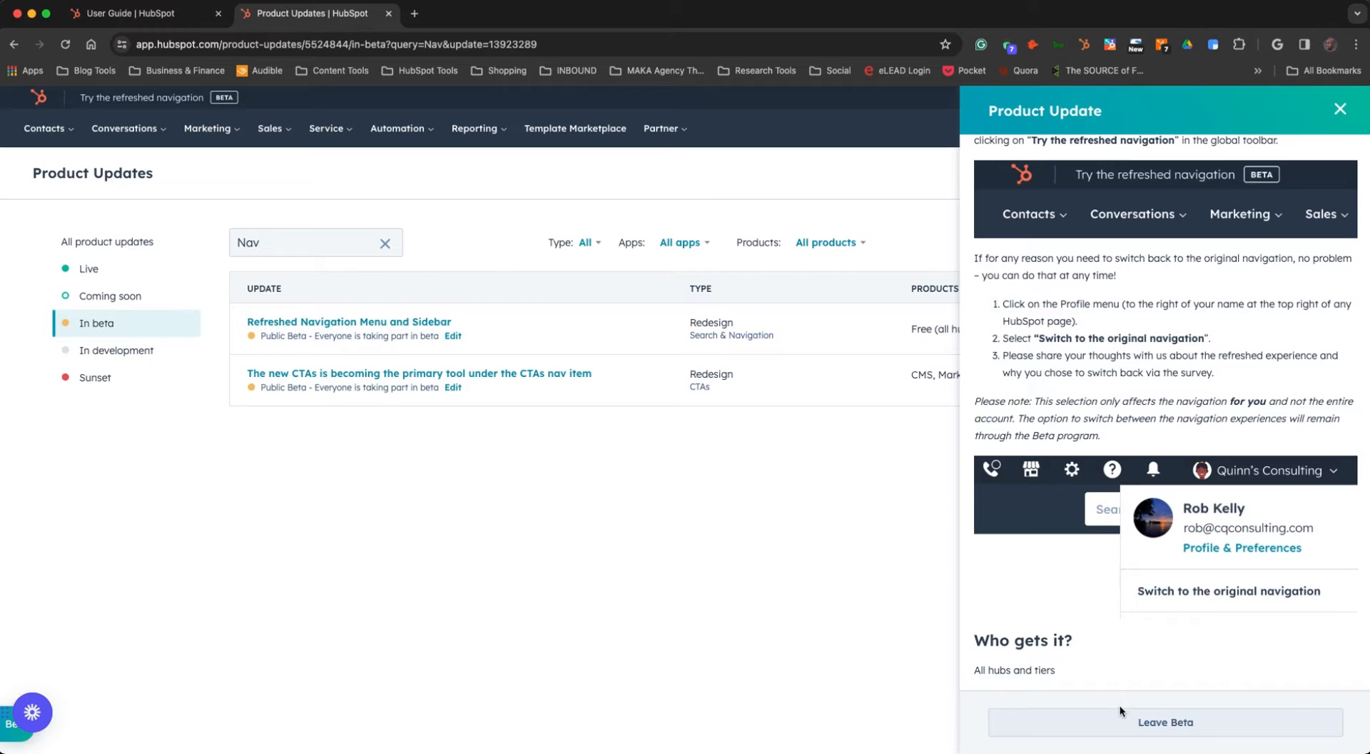
mouse_move(1094, 735)
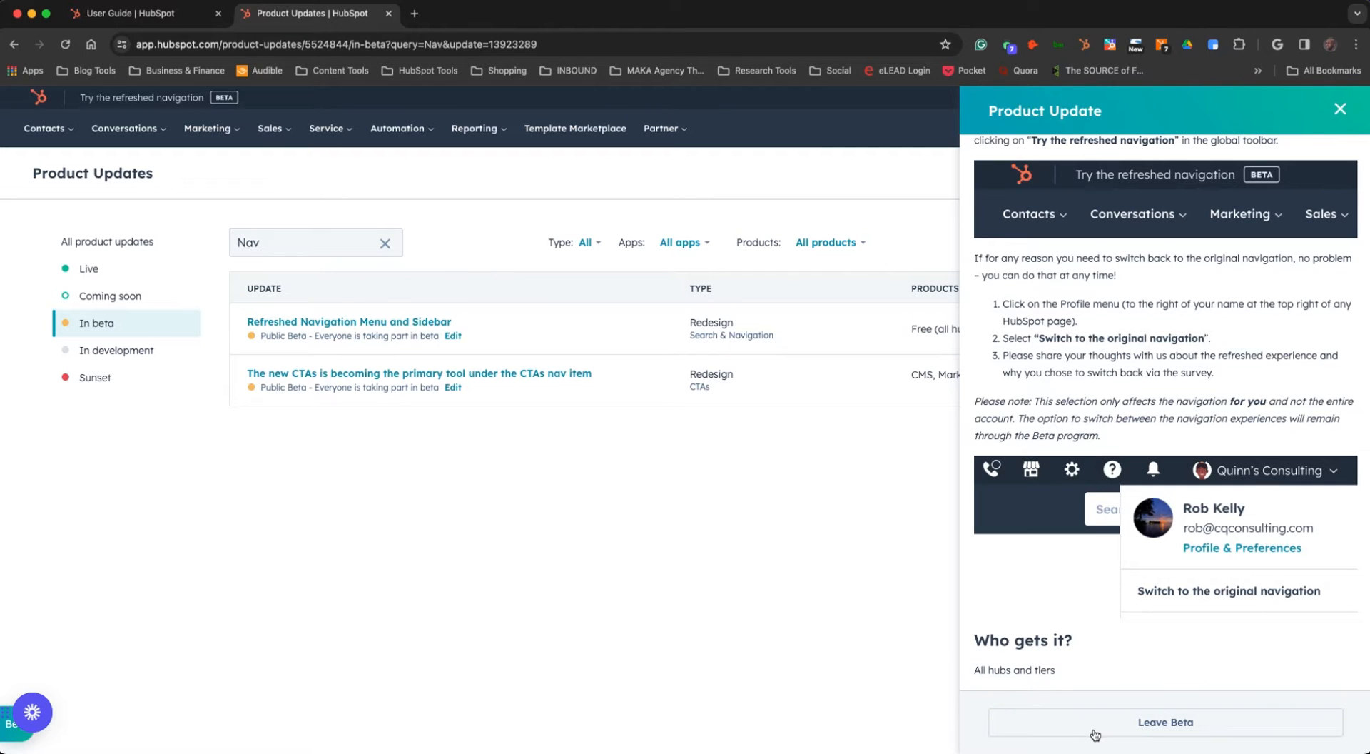
mouse_move(1124, 737)
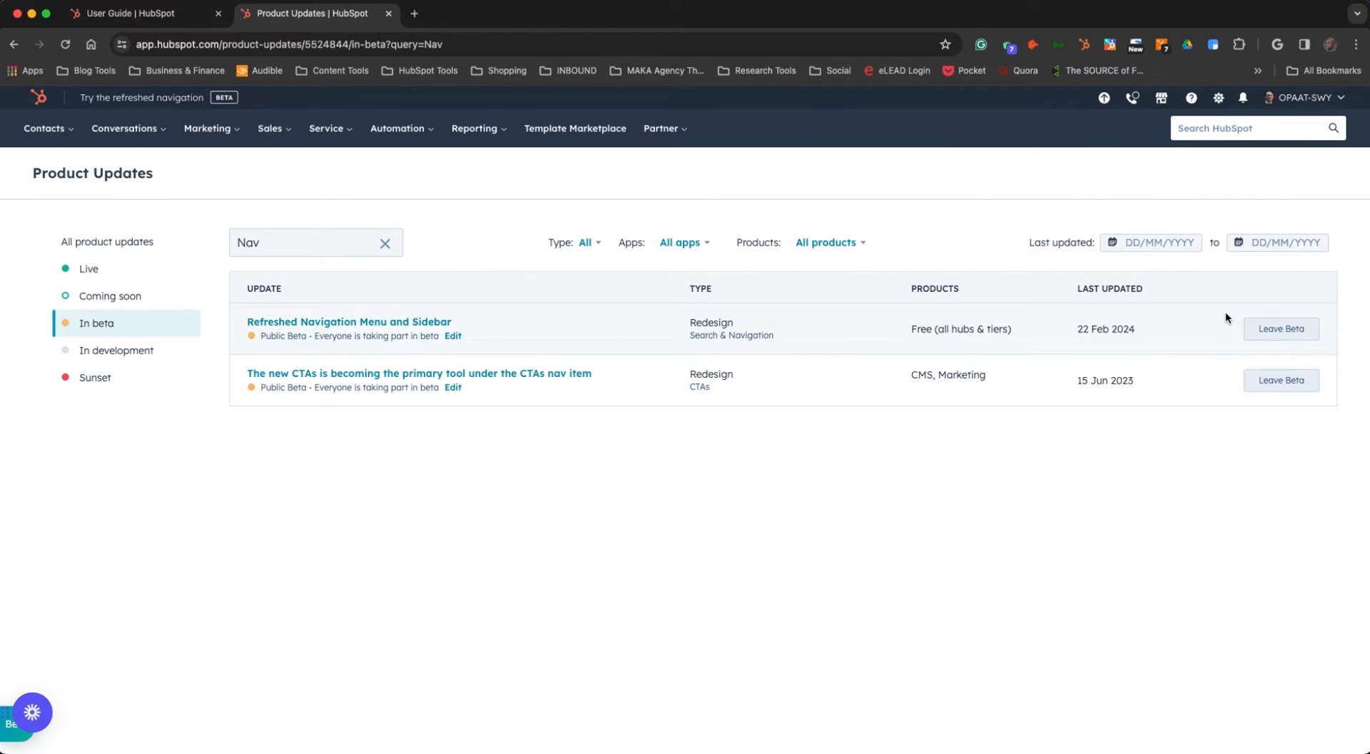
mouse_move(1200, 365)
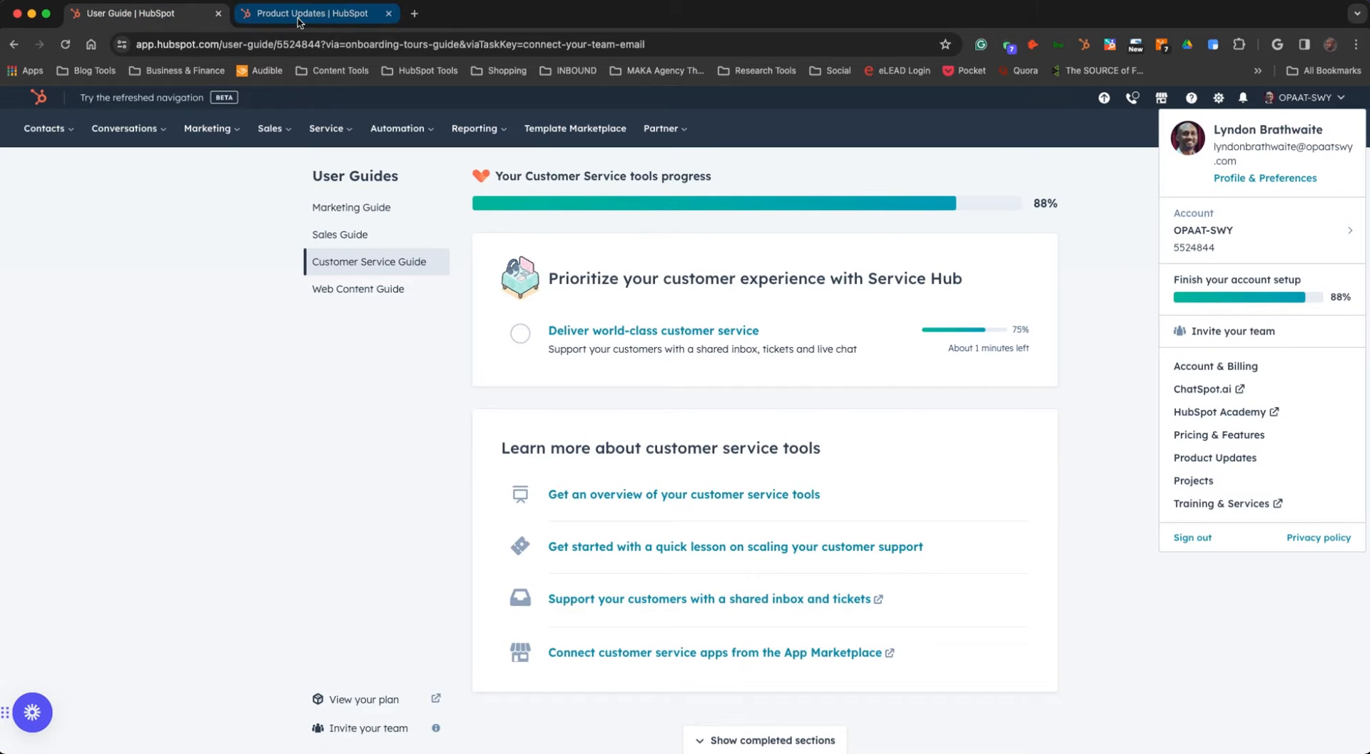
- Compare the refreshed sidebar with the old top navigation's Sales menus, returning to User Guide
click(145, 13)
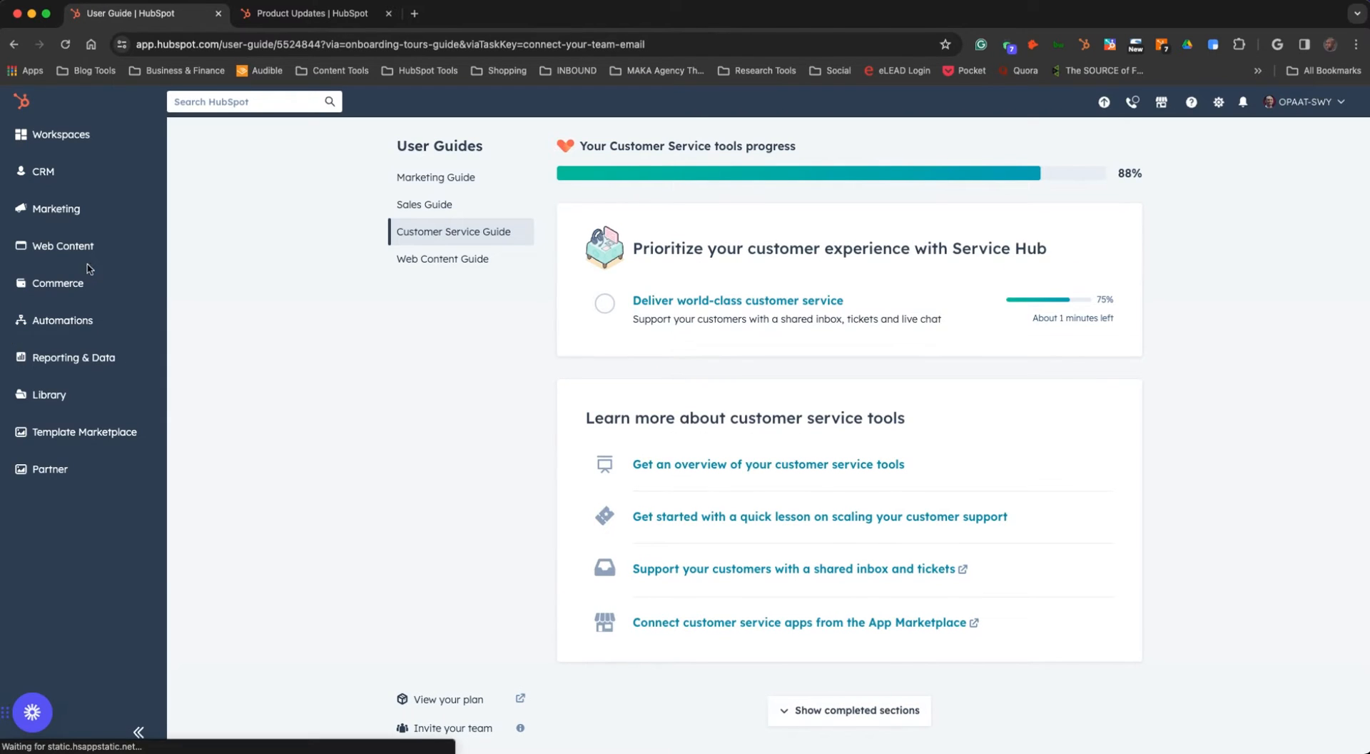
click(310, 13)
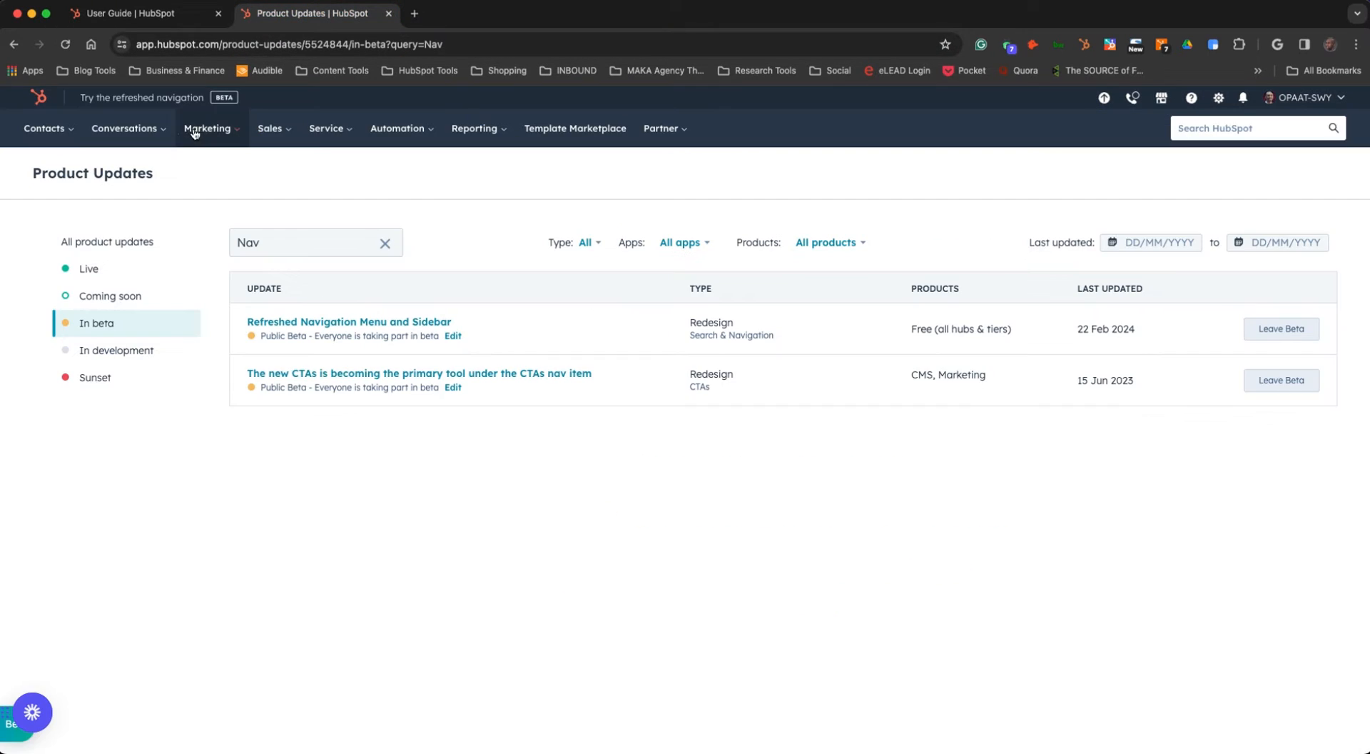
mouse_move(43, 128)
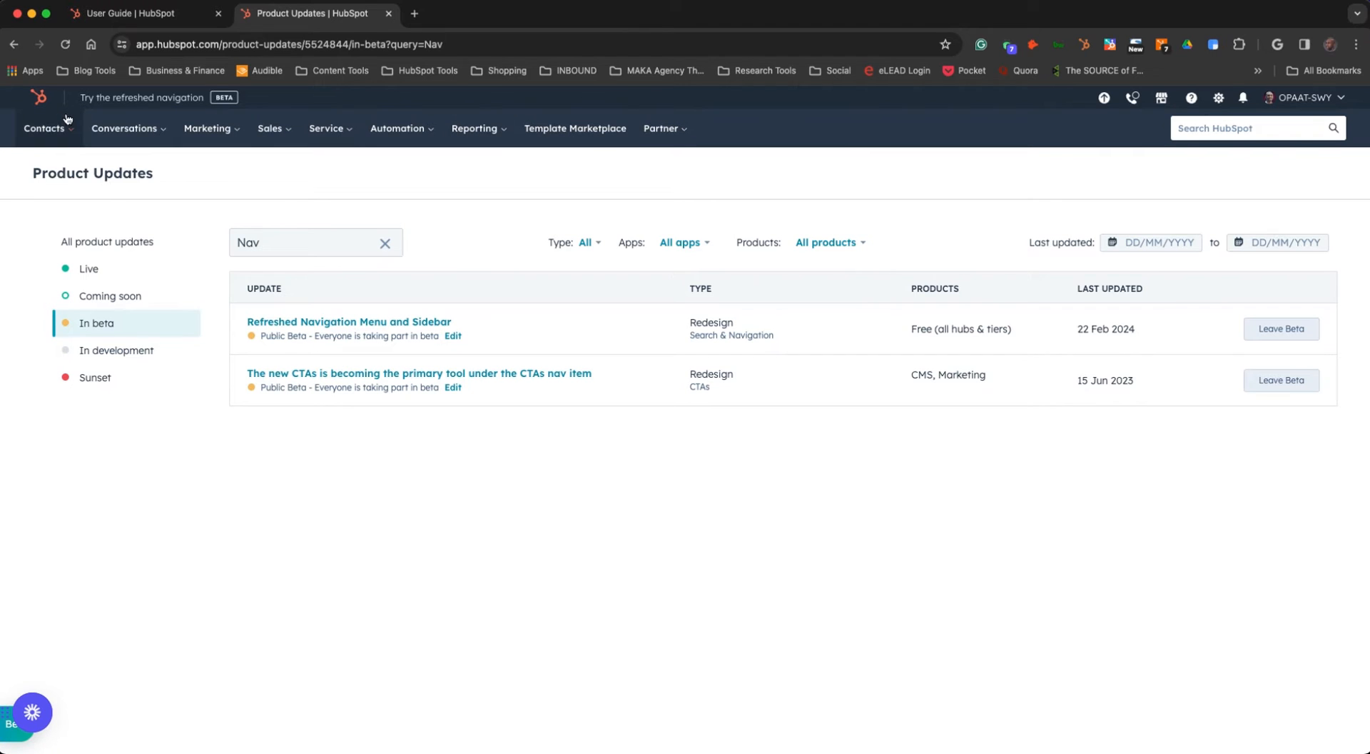
click(269, 128)
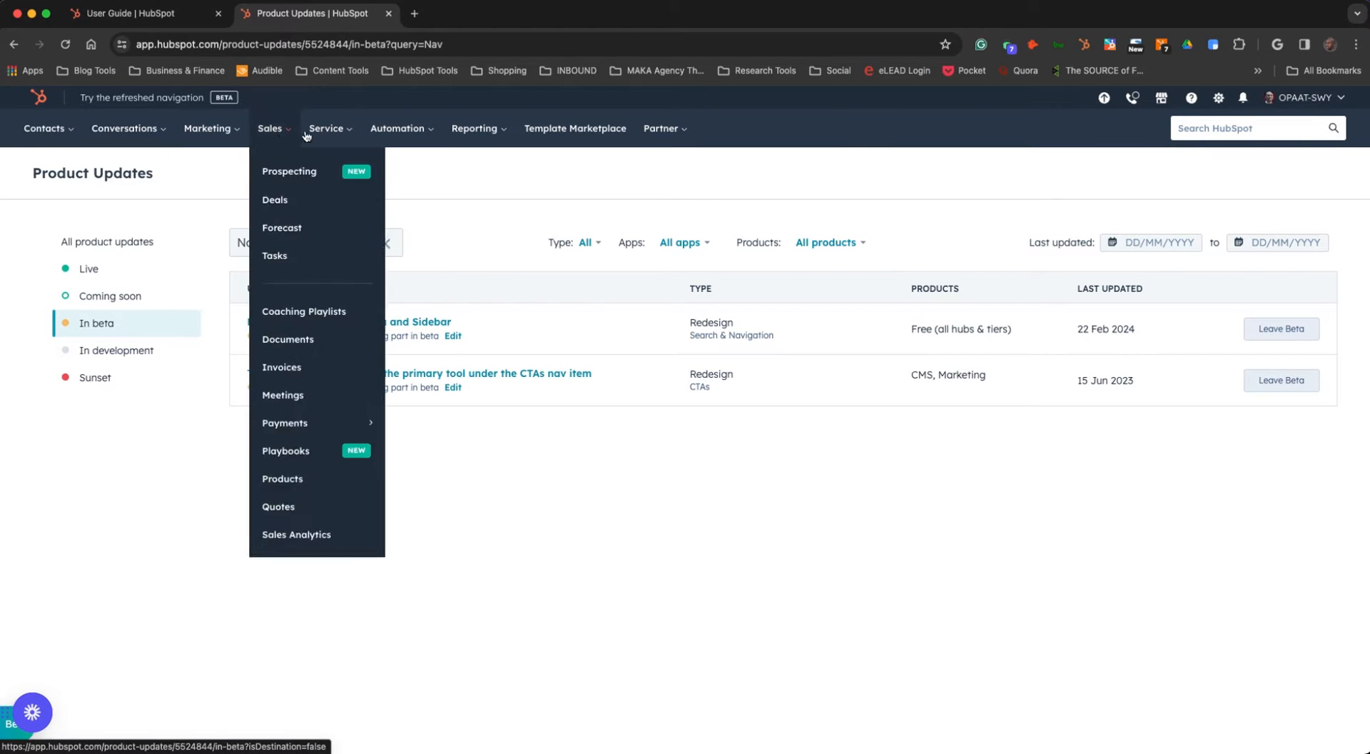
click(396, 129)
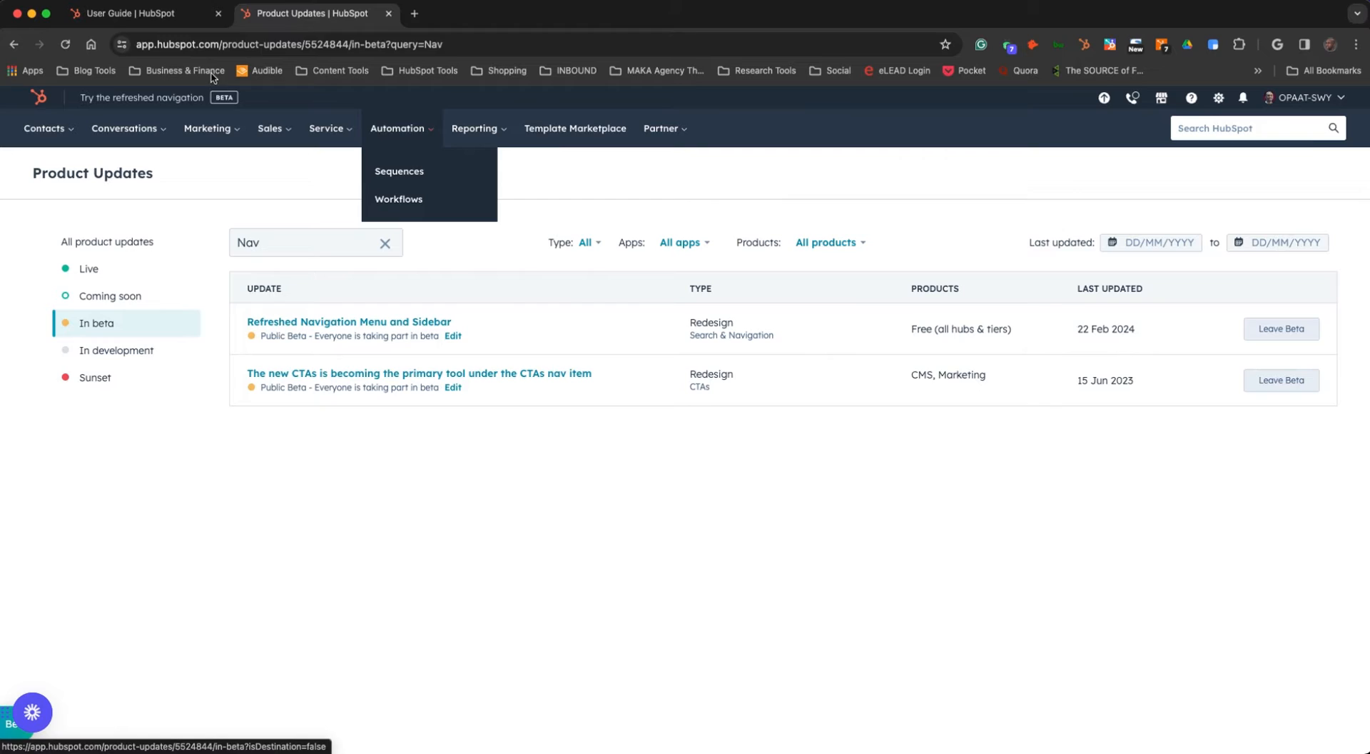
click(132, 13)
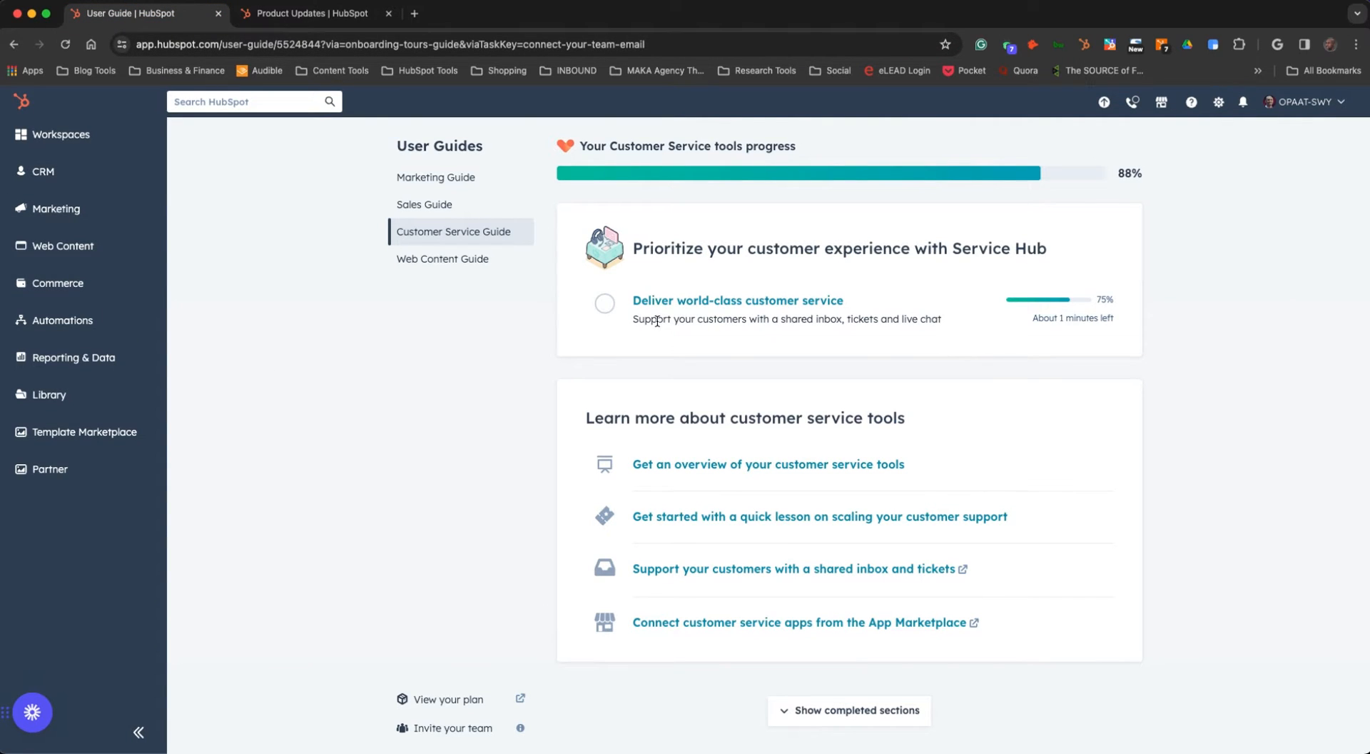
mouse_move(1184, 632)
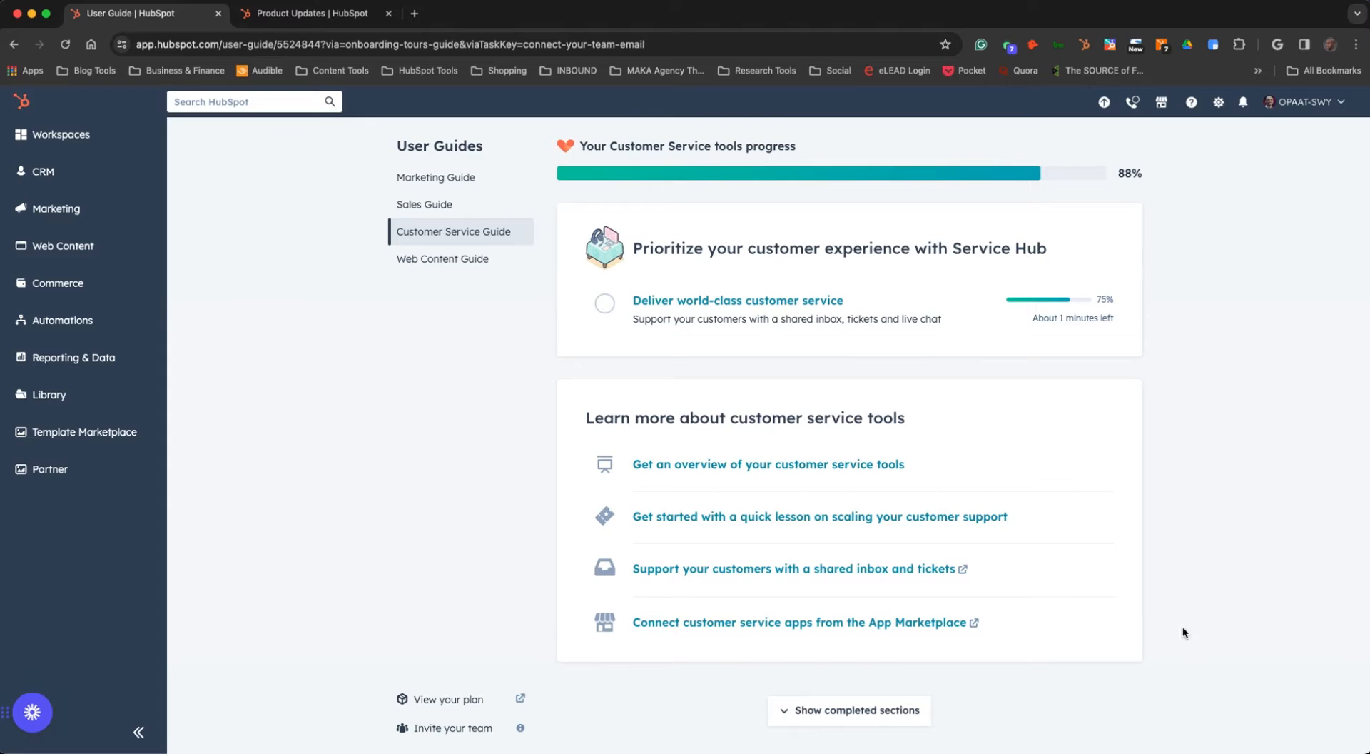
mouse_move(317, 534)
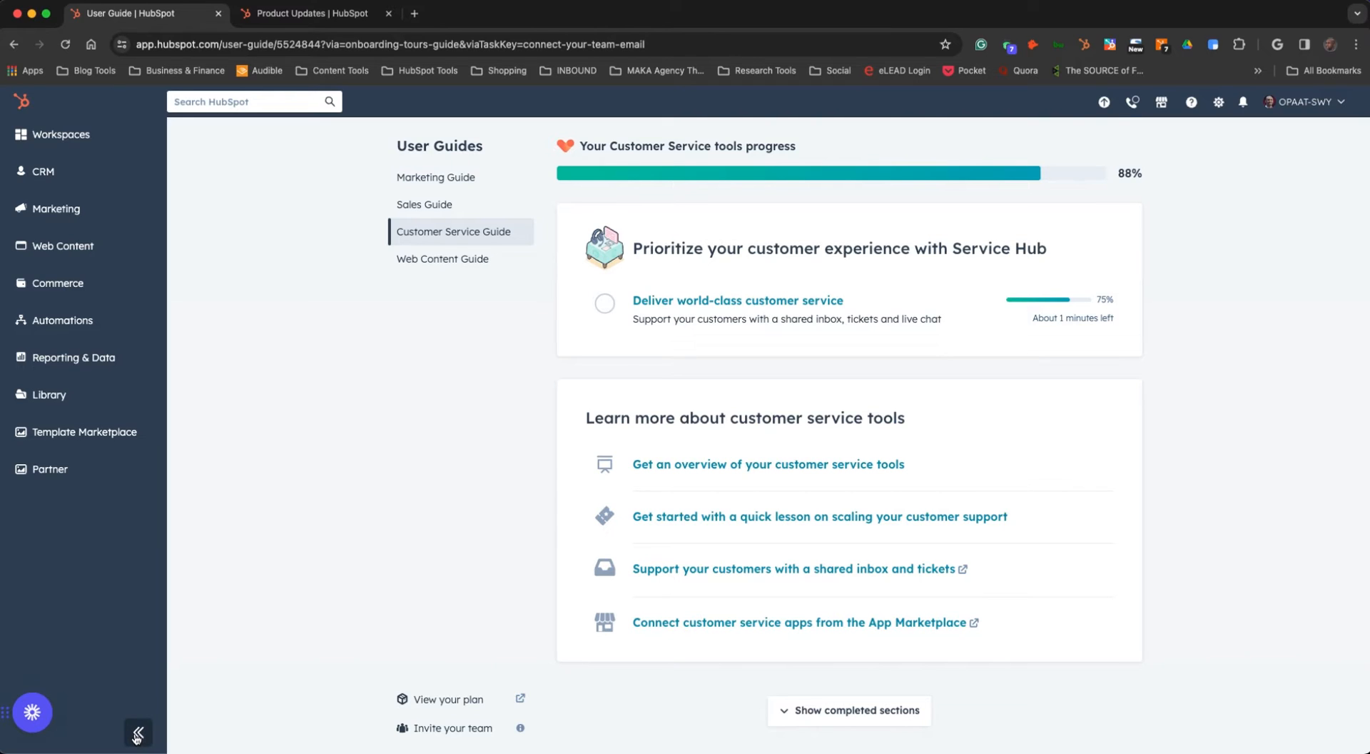
- Collapse the refreshed sidebar to icons, then return to the Product Updates tab
click(136, 732)
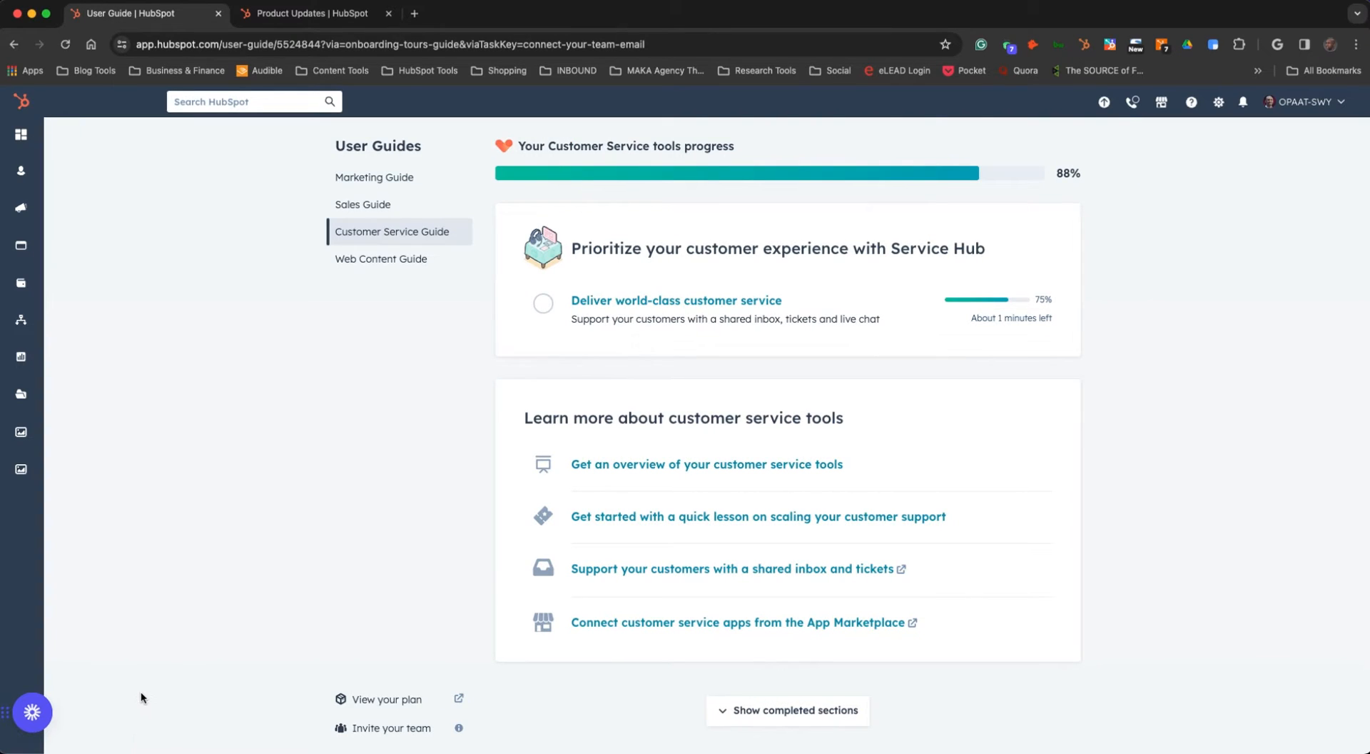
mouse_move(163, 682)
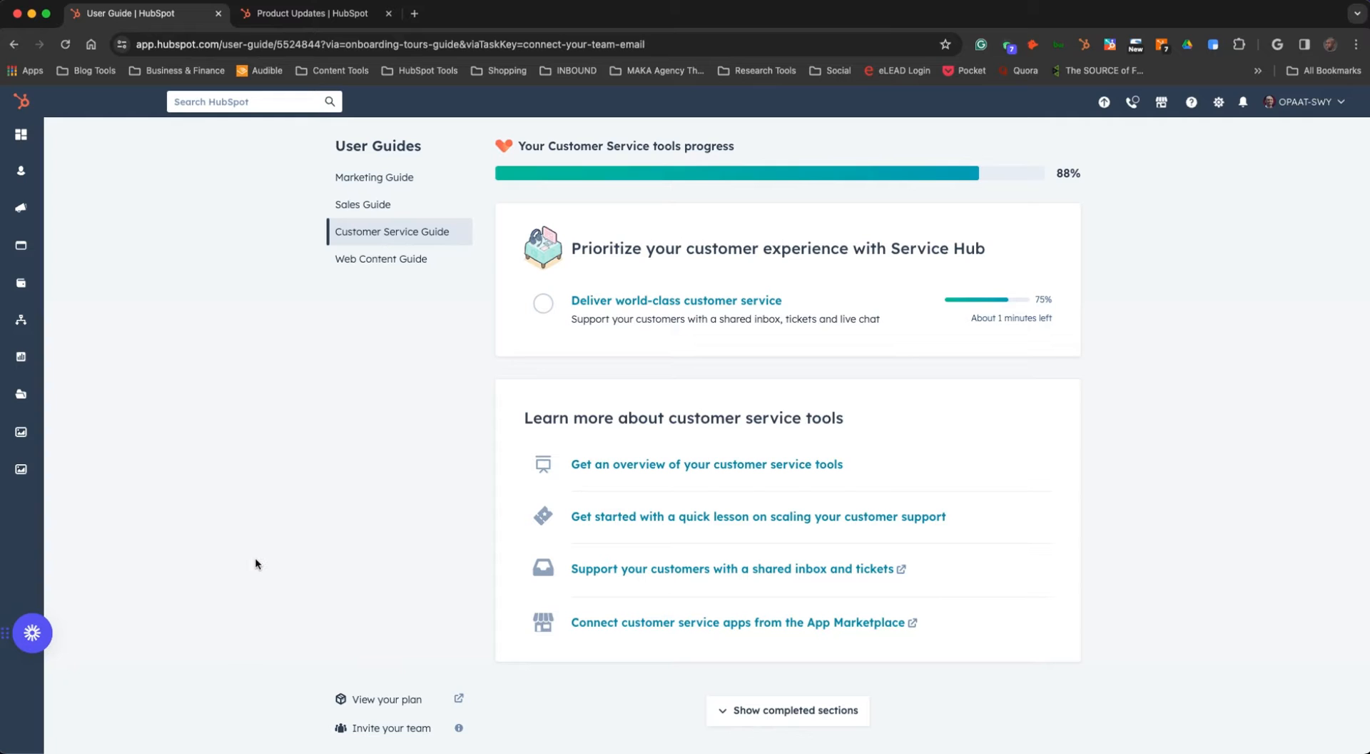
mouse_move(47, 143)
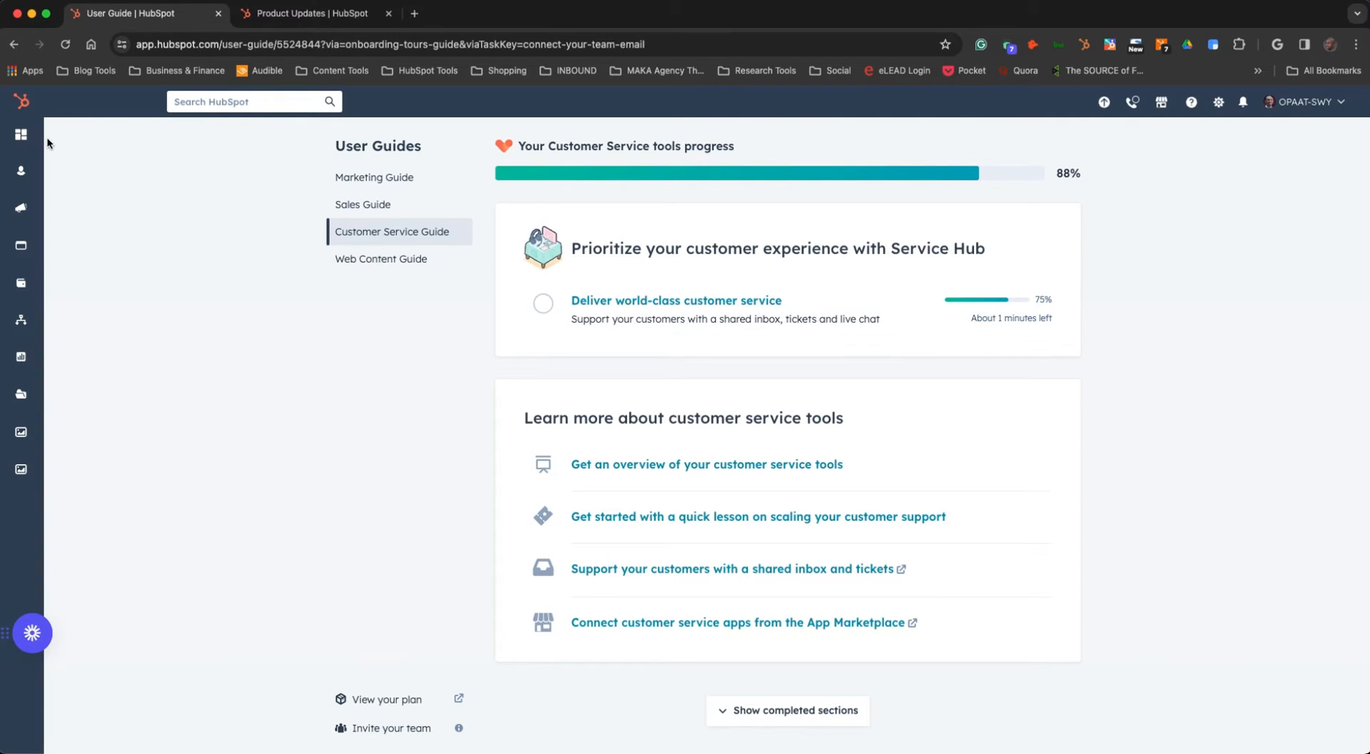
click(310, 13)
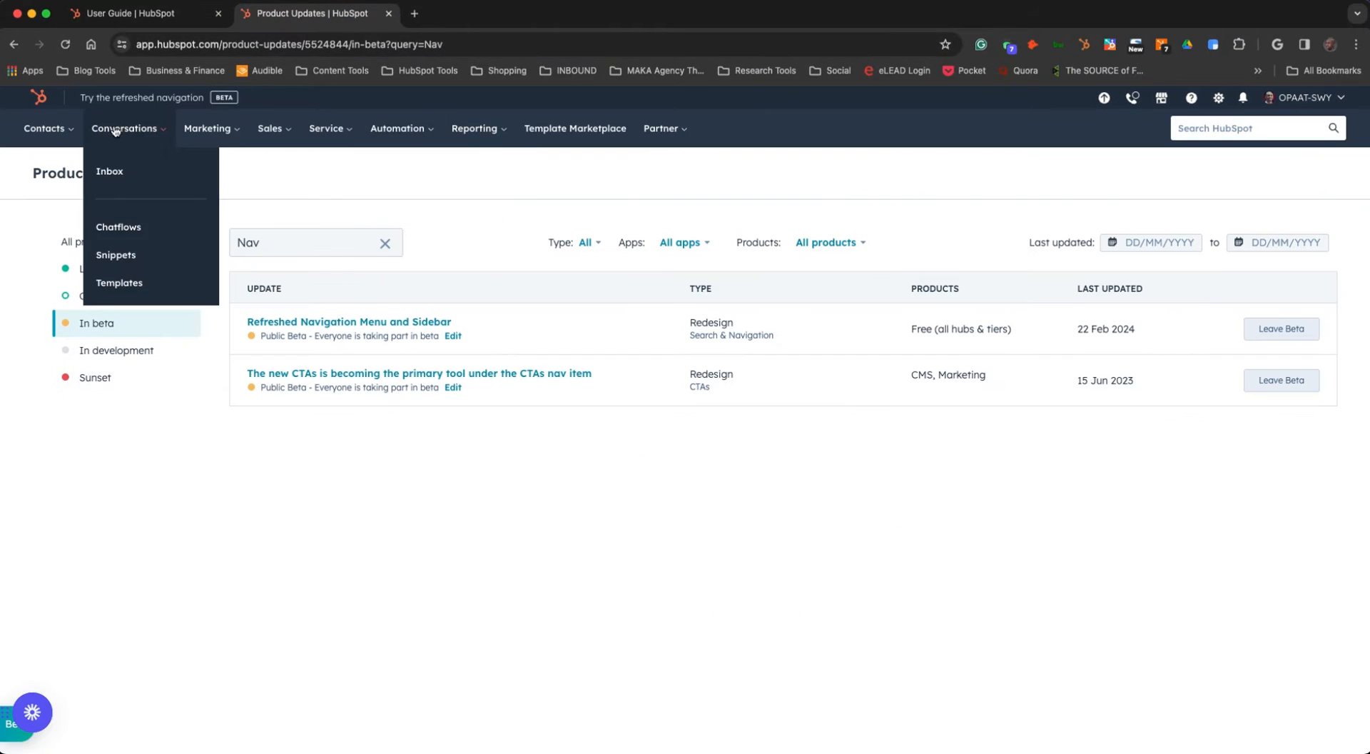
- Compare the old navigation's Contacts tools against the refreshed sidebar on the User Guide tab
click(140, 13)
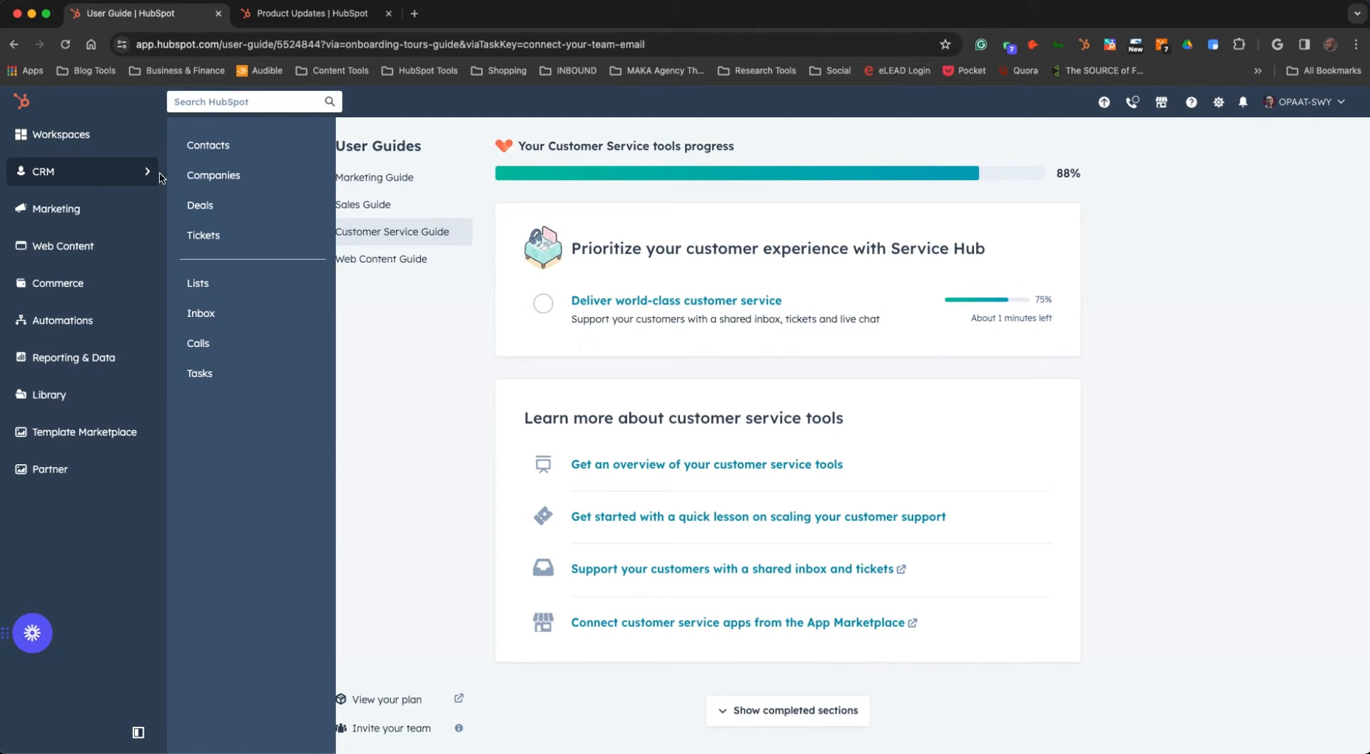
mouse_move(203, 240)
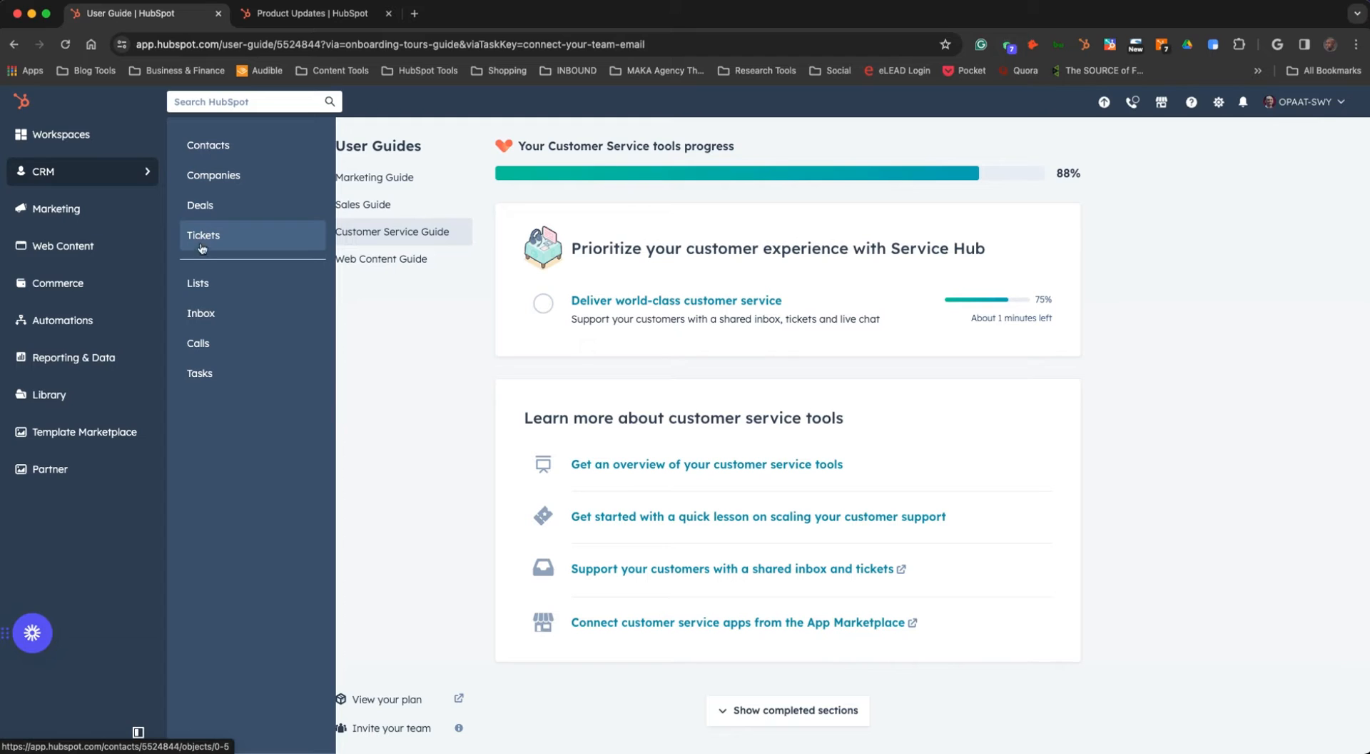
mouse_move(197, 342)
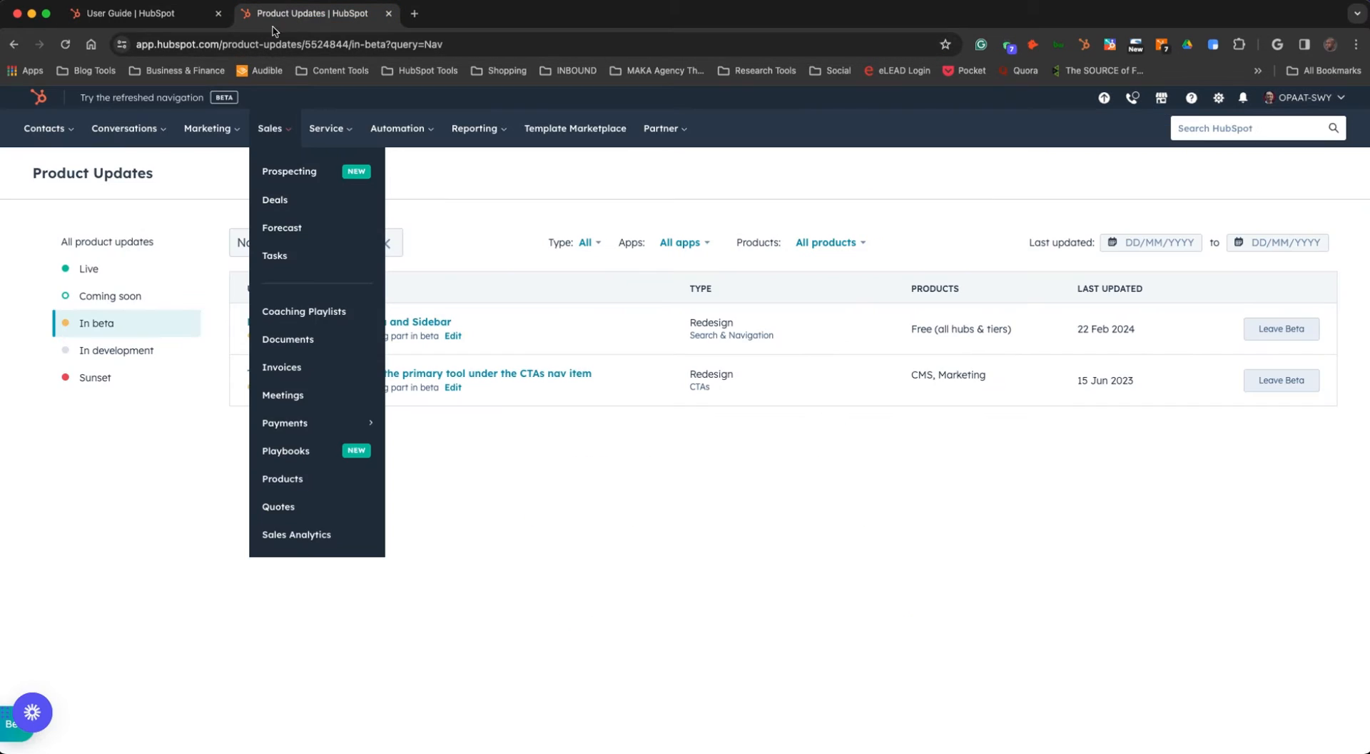
click(44, 128)
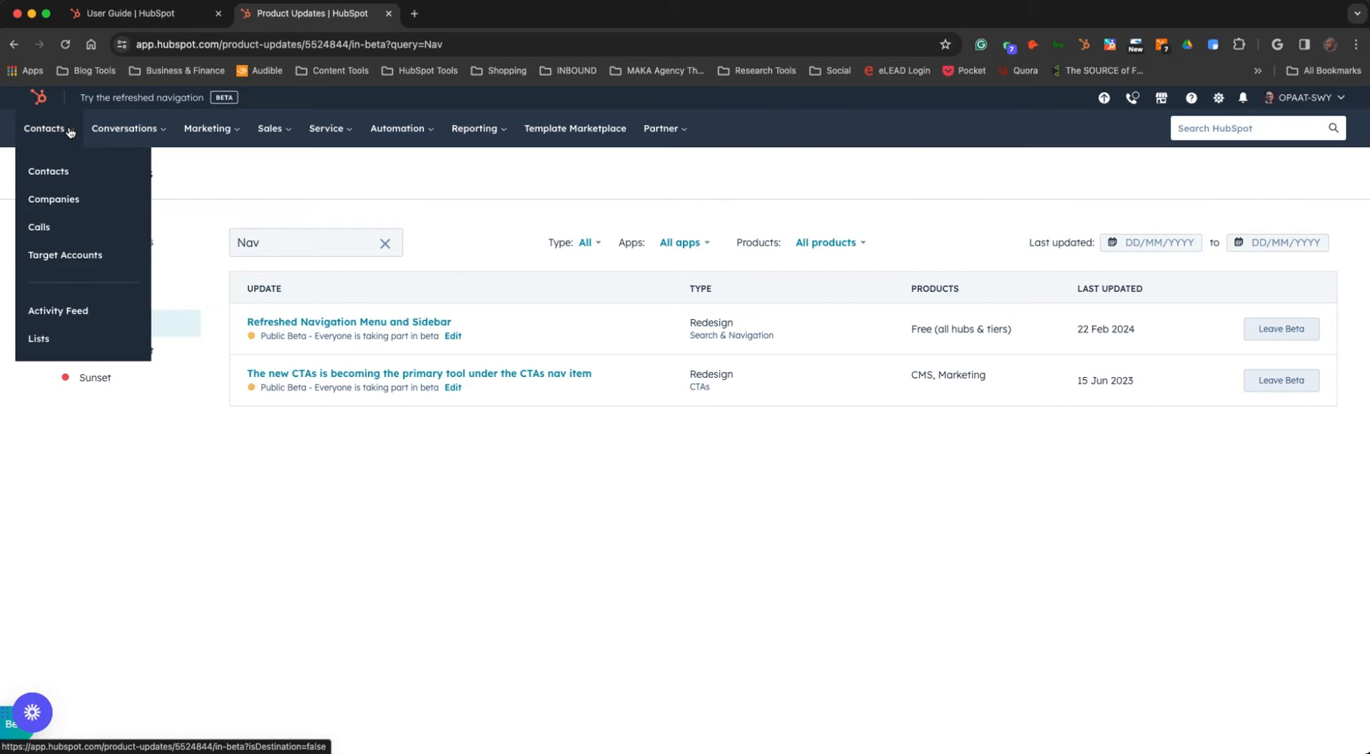
mouse_move(39, 228)
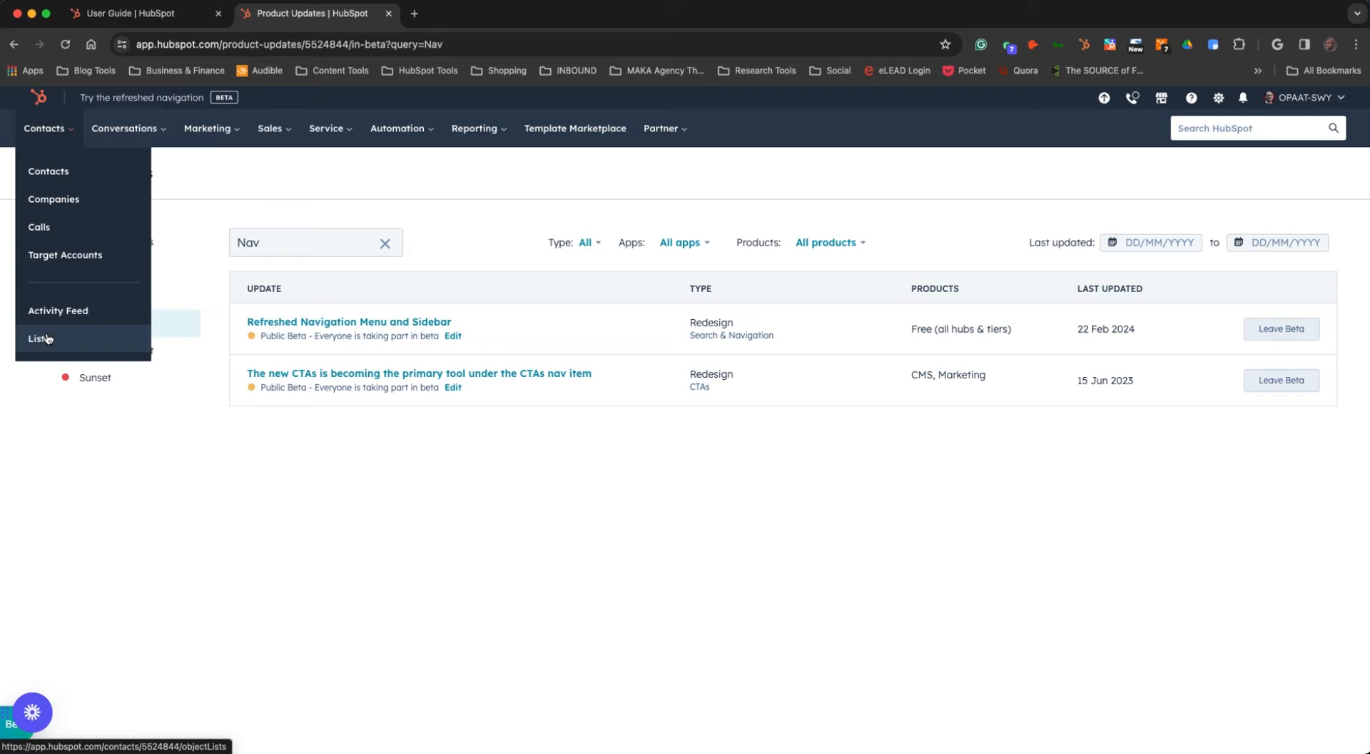
click(140, 13)
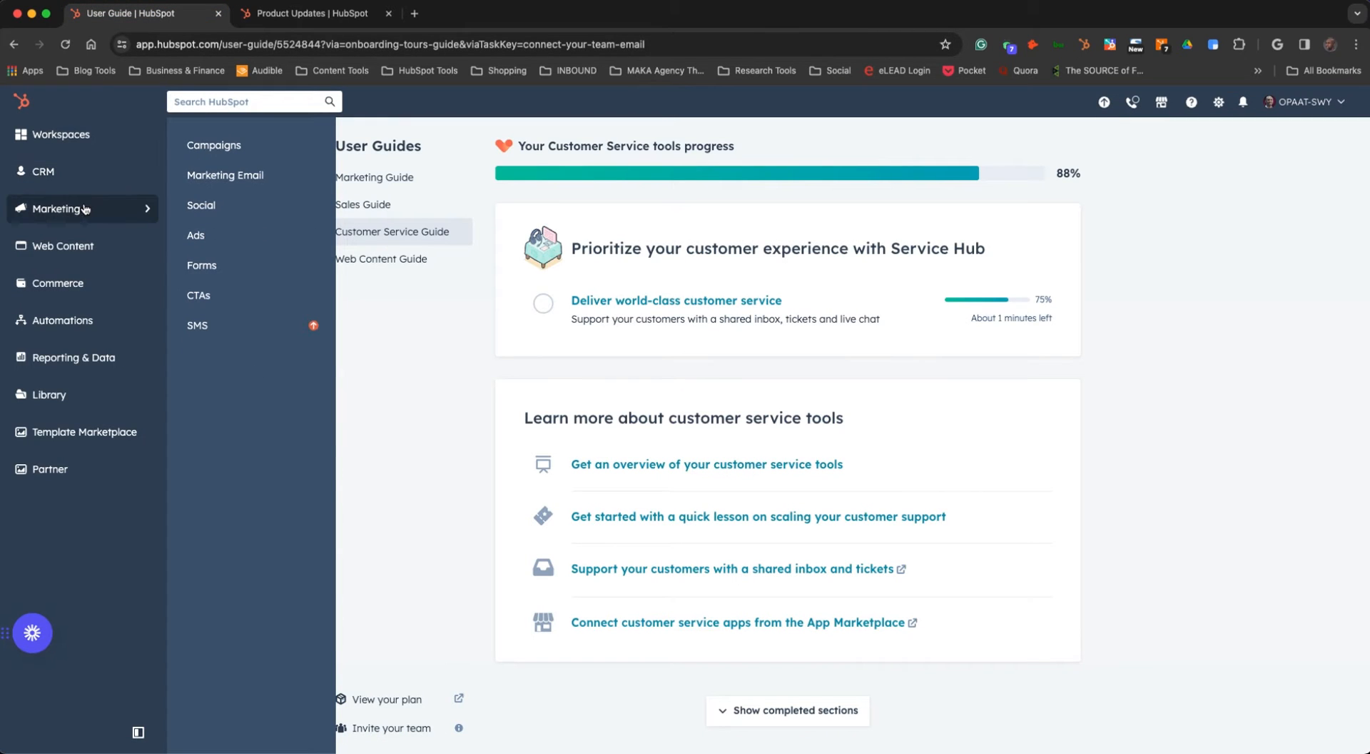
mouse_move(202, 205)
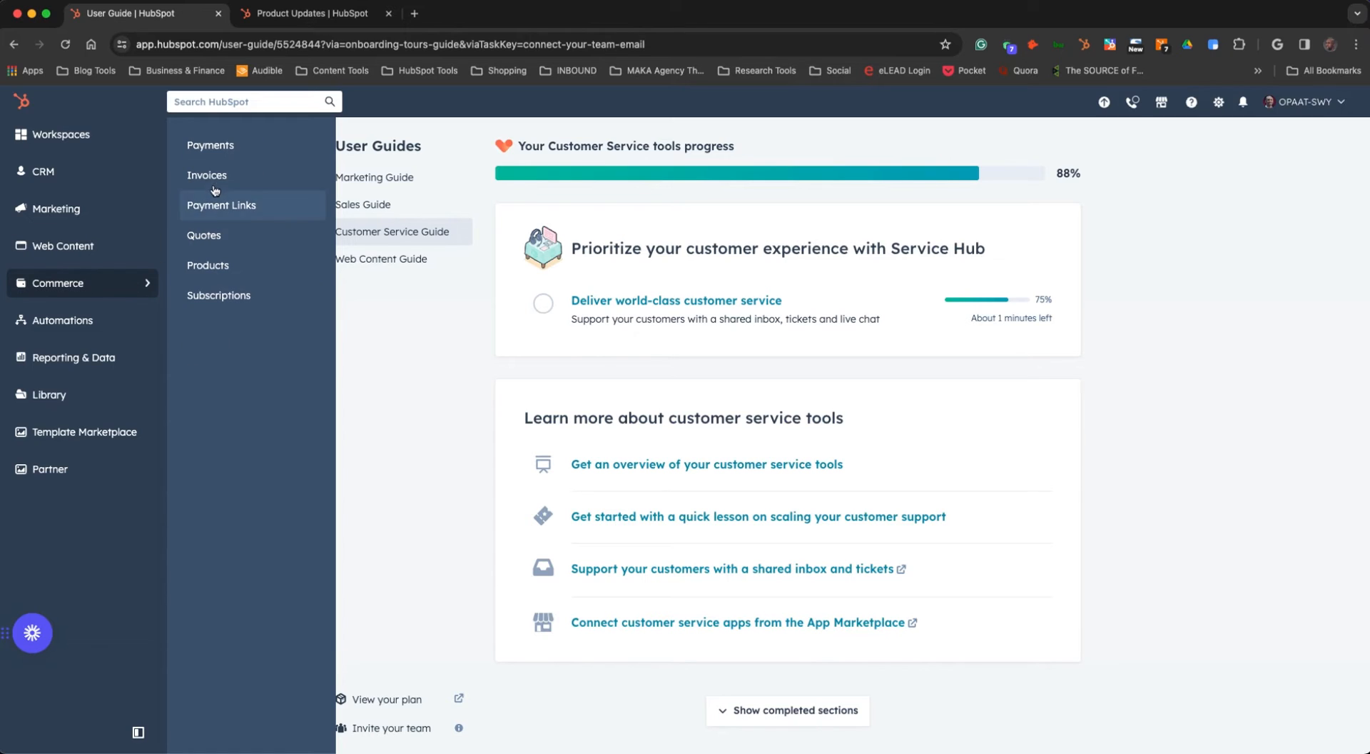
mouse_move(218, 294)
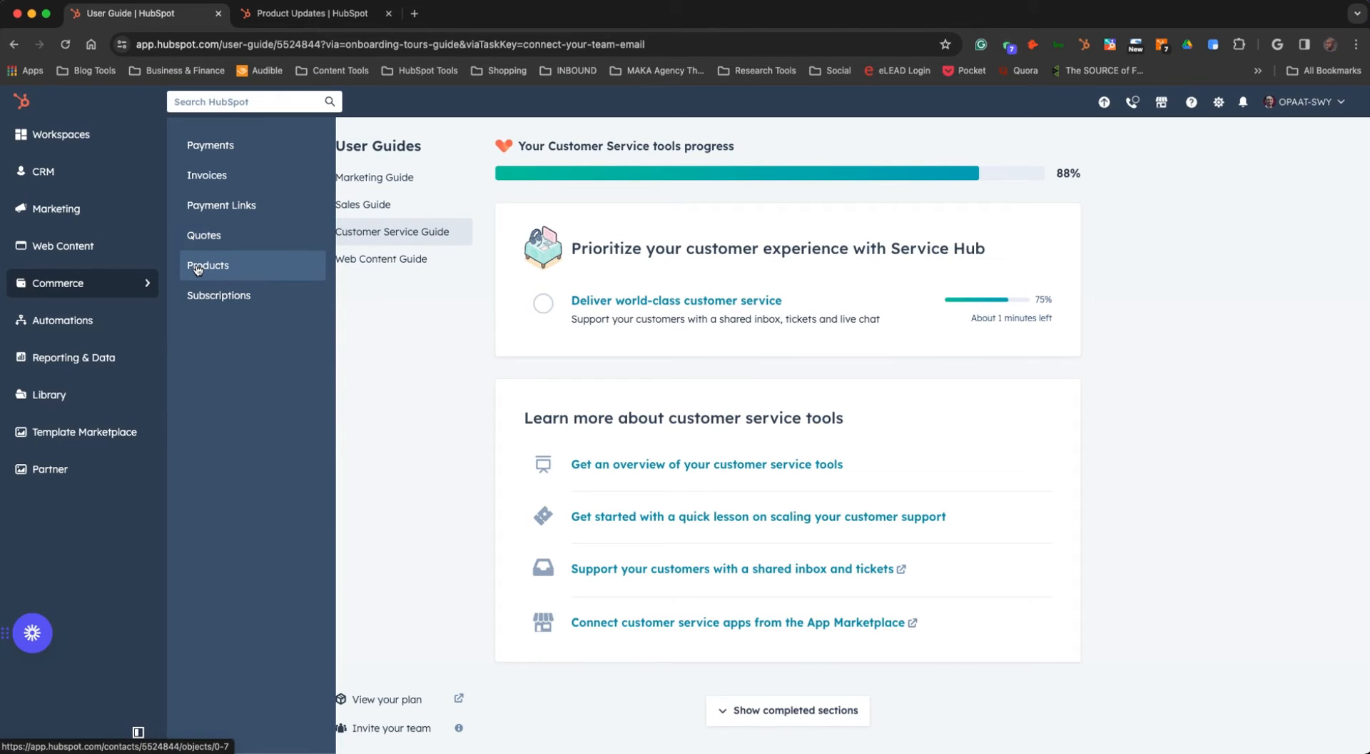
mouse_move(172, 279)
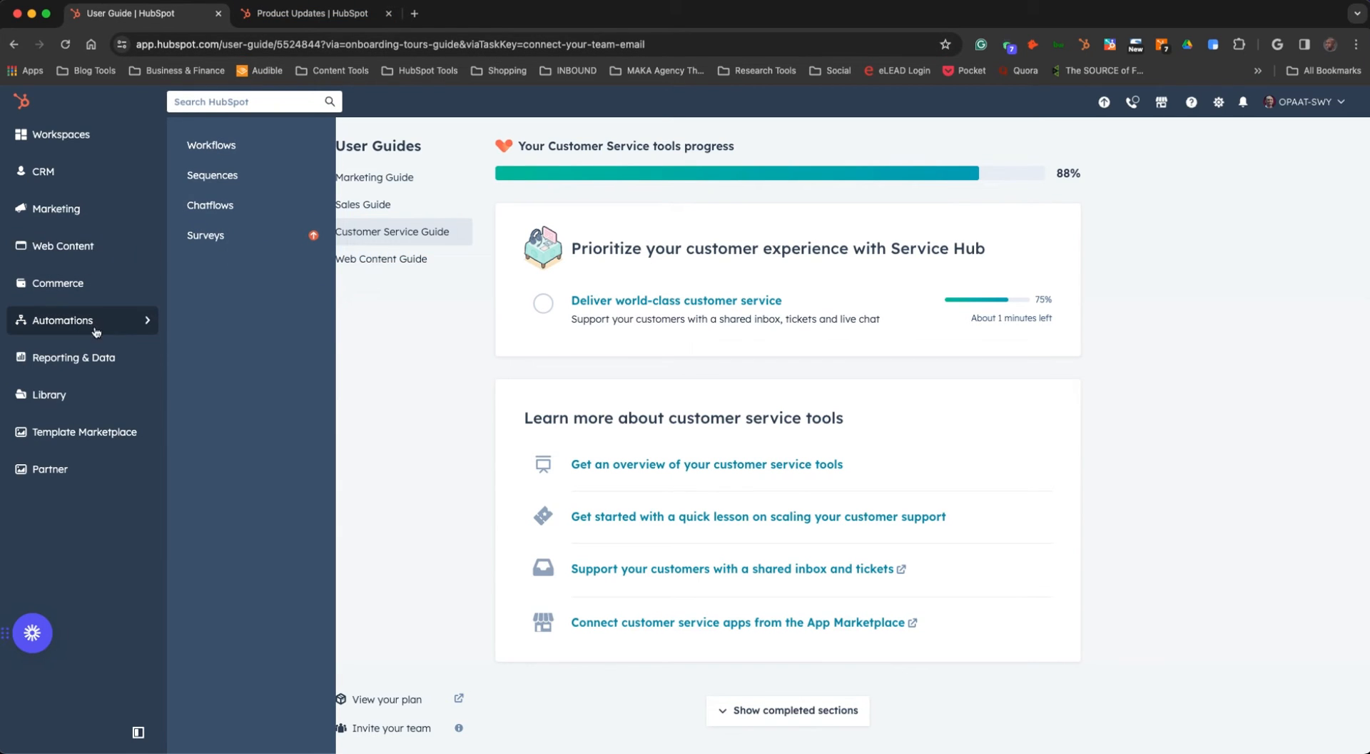
mouse_move(144, 327)
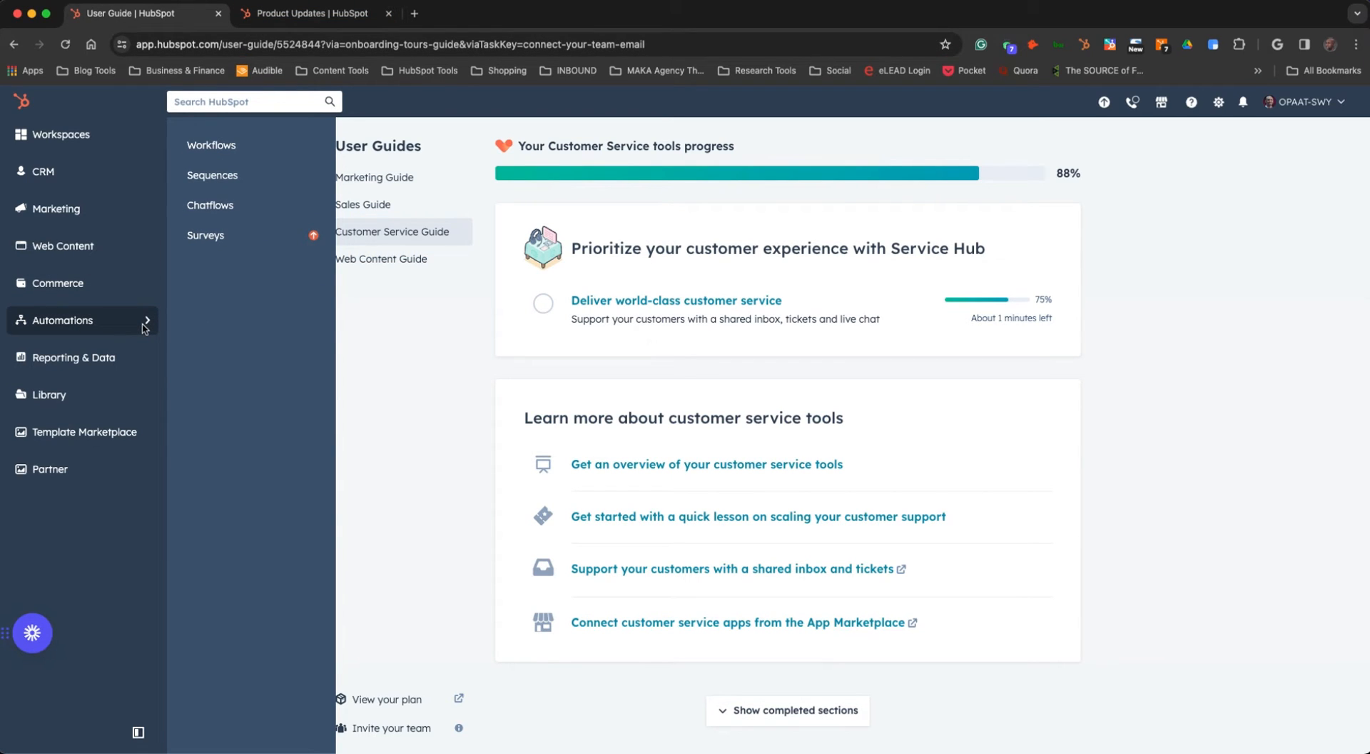
mouse_move(142, 330)
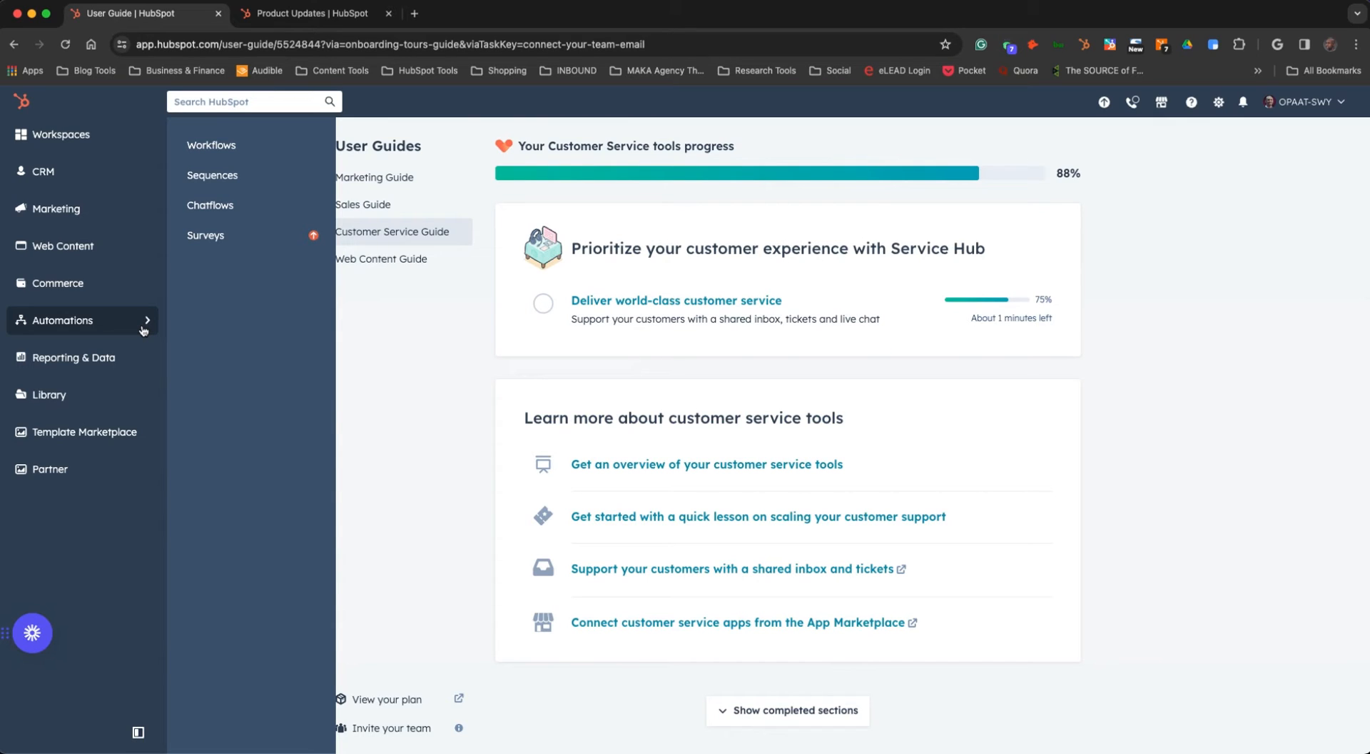
mouse_move(165, 299)
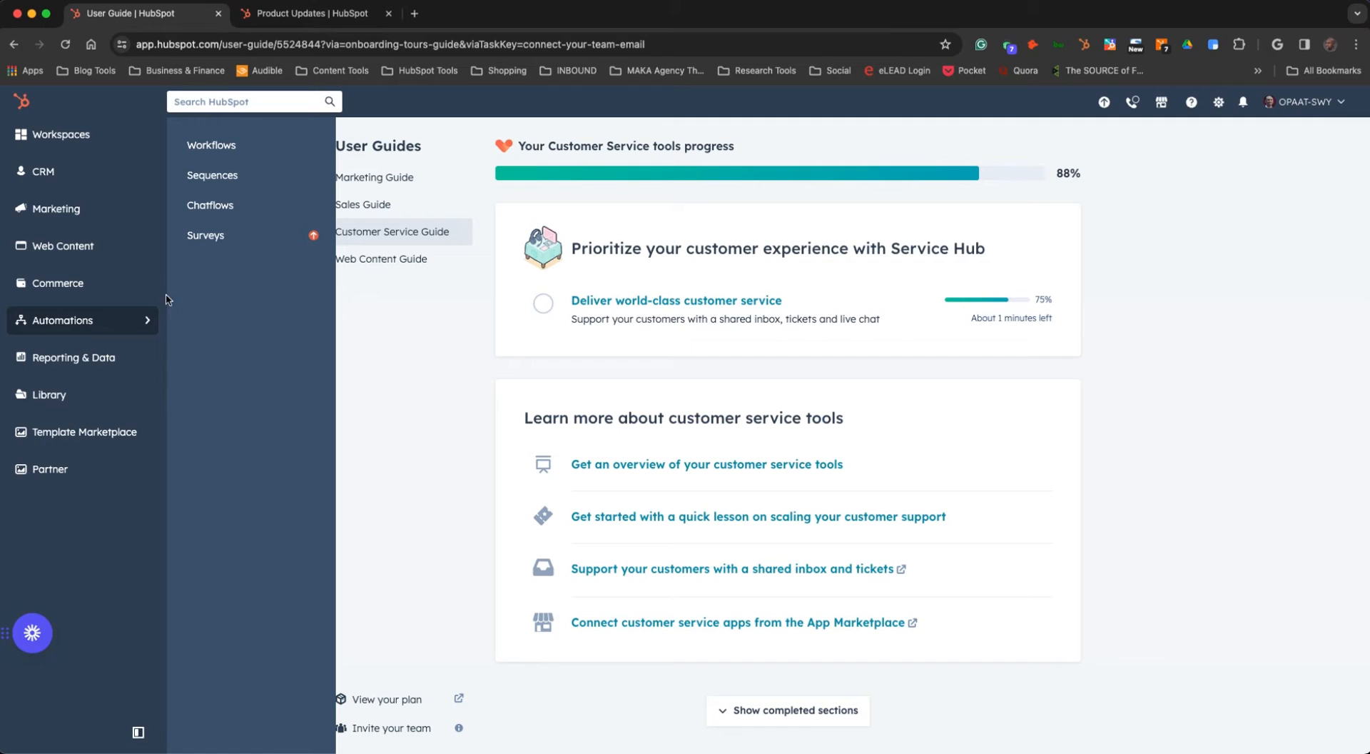
mouse_move(131, 326)
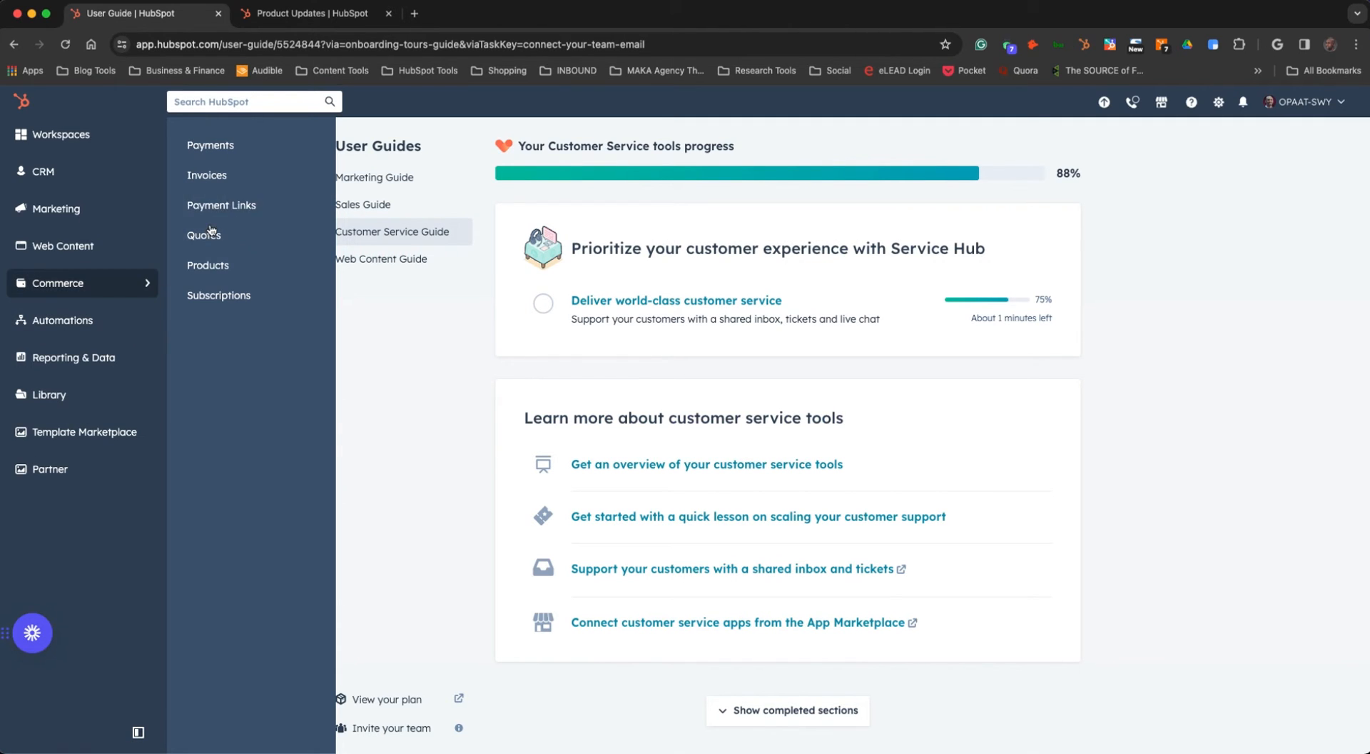
mouse_move(122, 319)
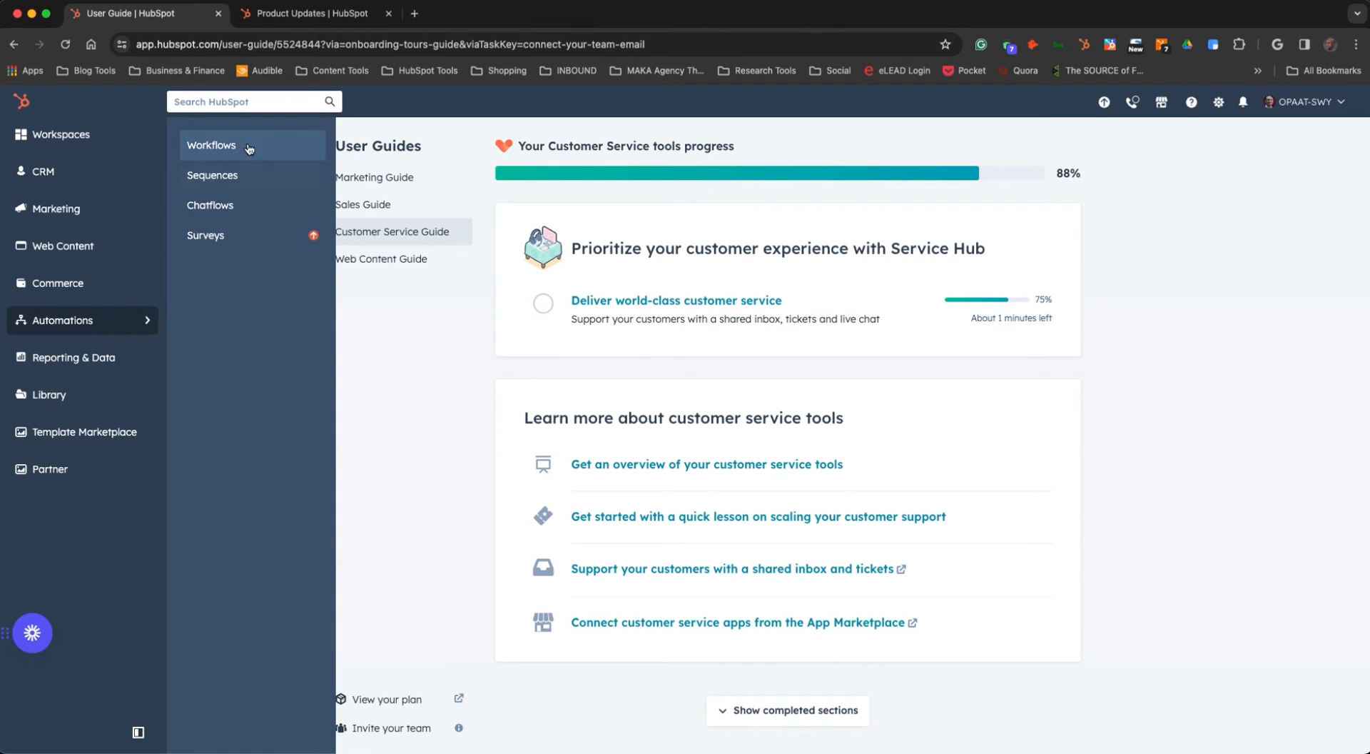
mouse_move(224, 174)
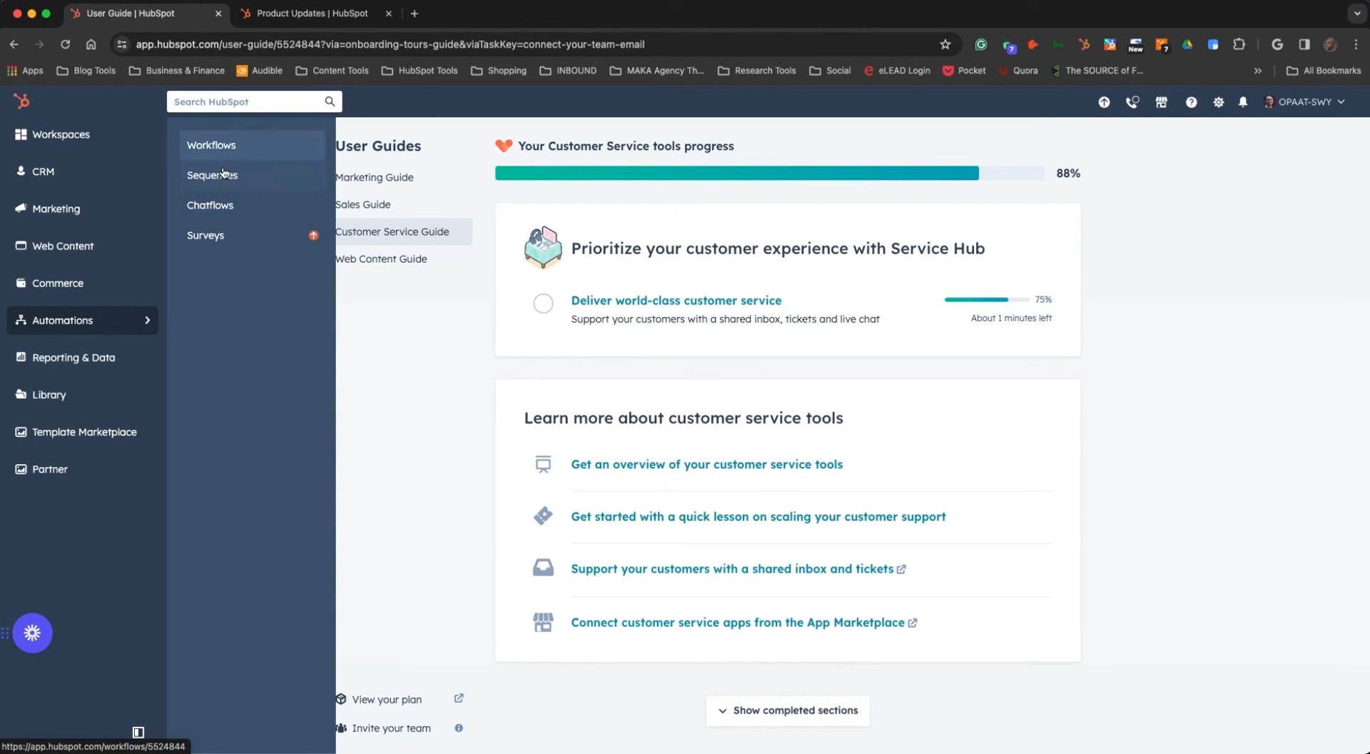
mouse_move(210, 235)
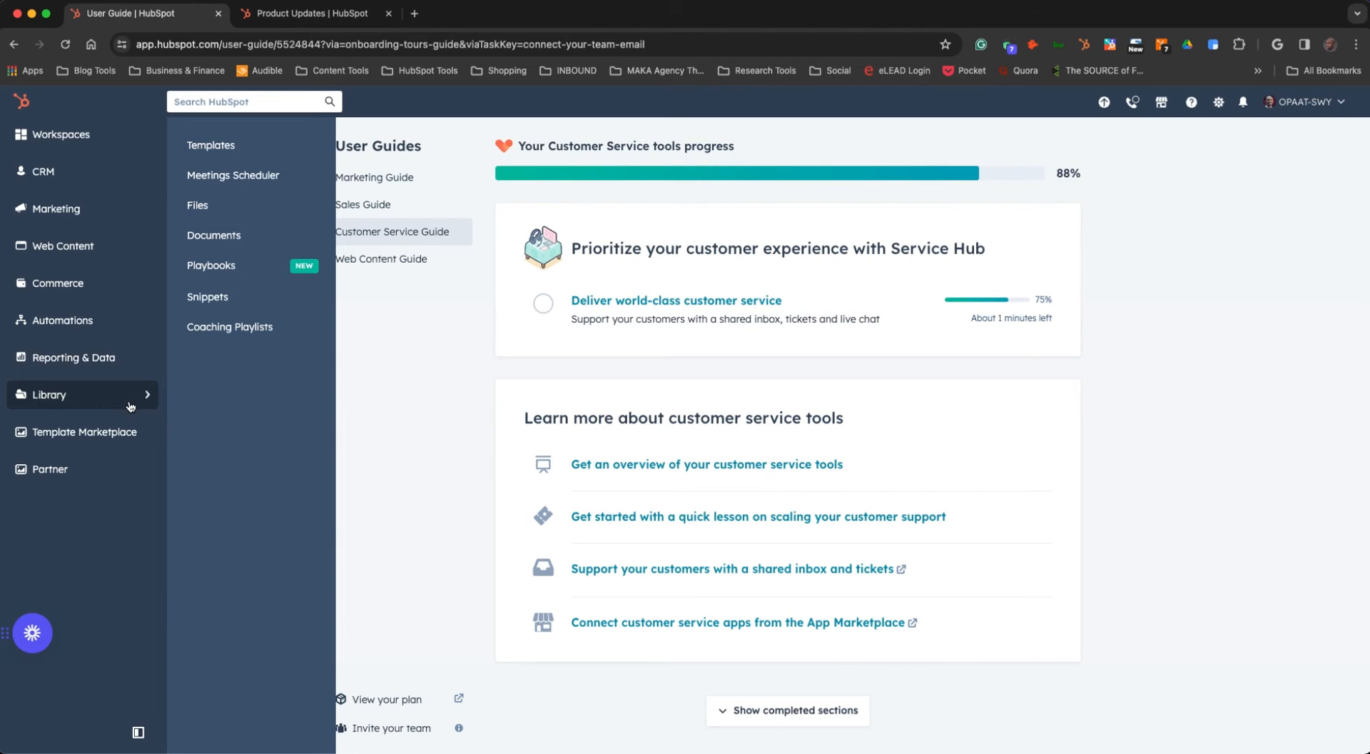
mouse_move(126, 406)
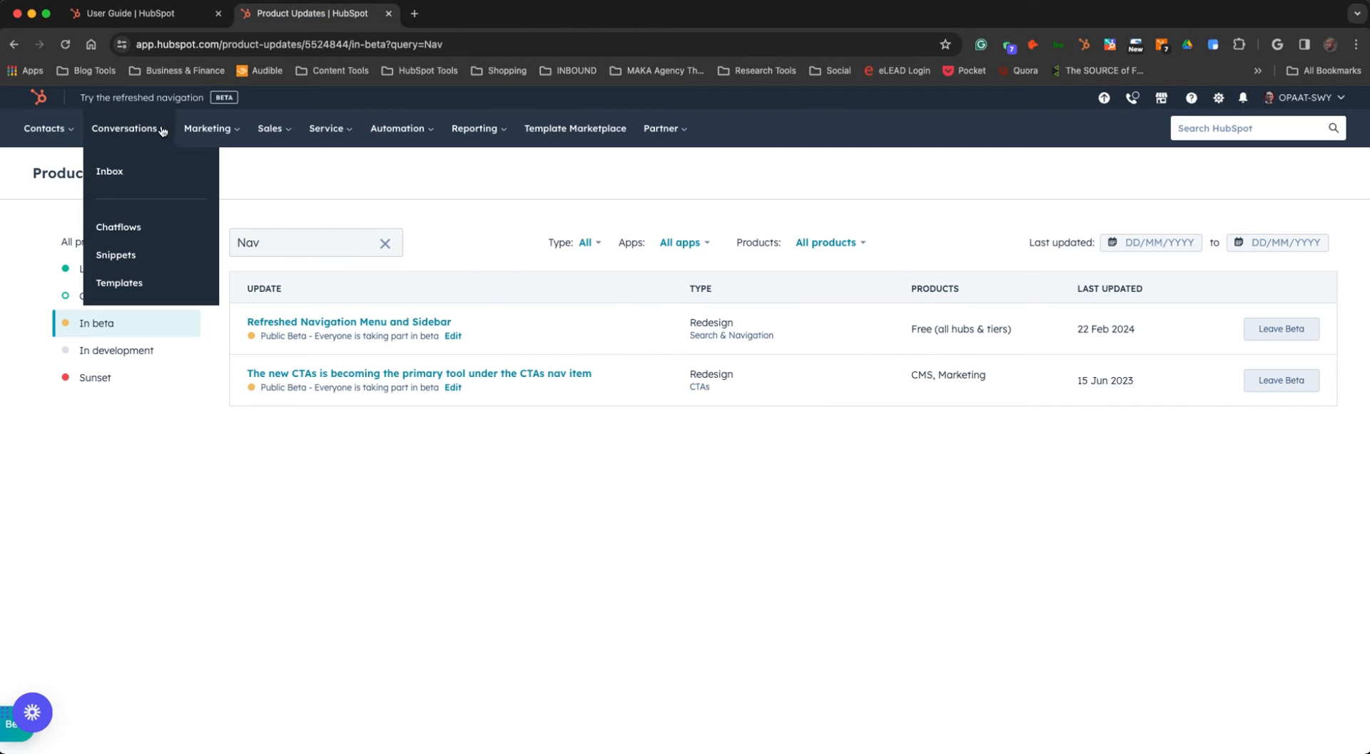
mouse_move(115, 254)
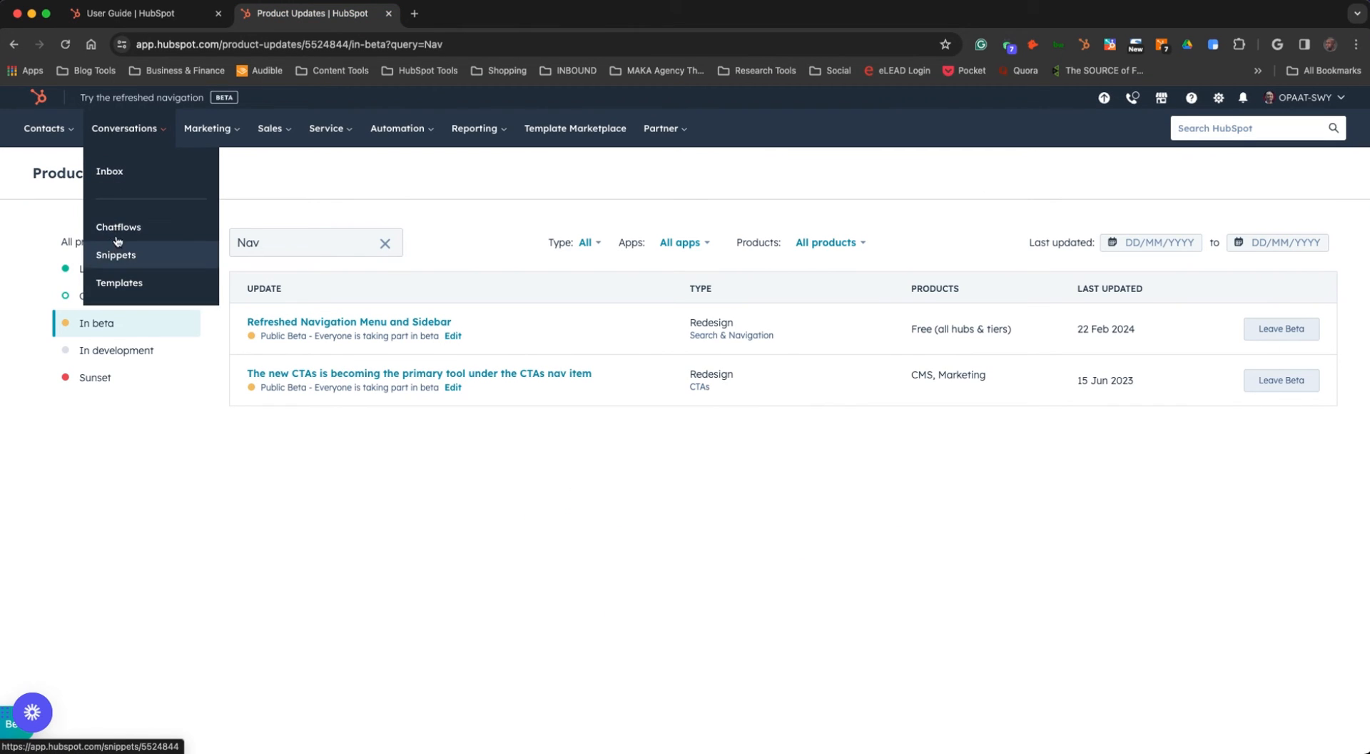
mouse_move(118, 226)
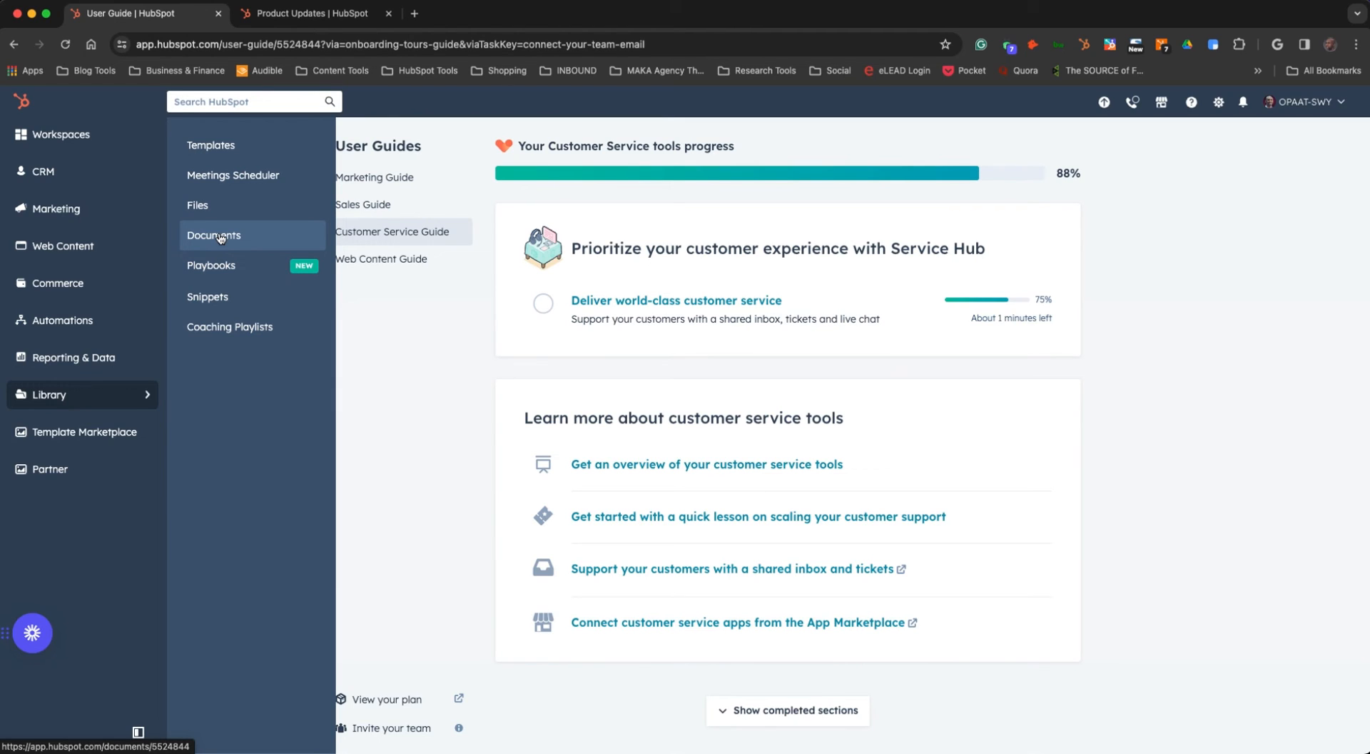
mouse_move(215, 248)
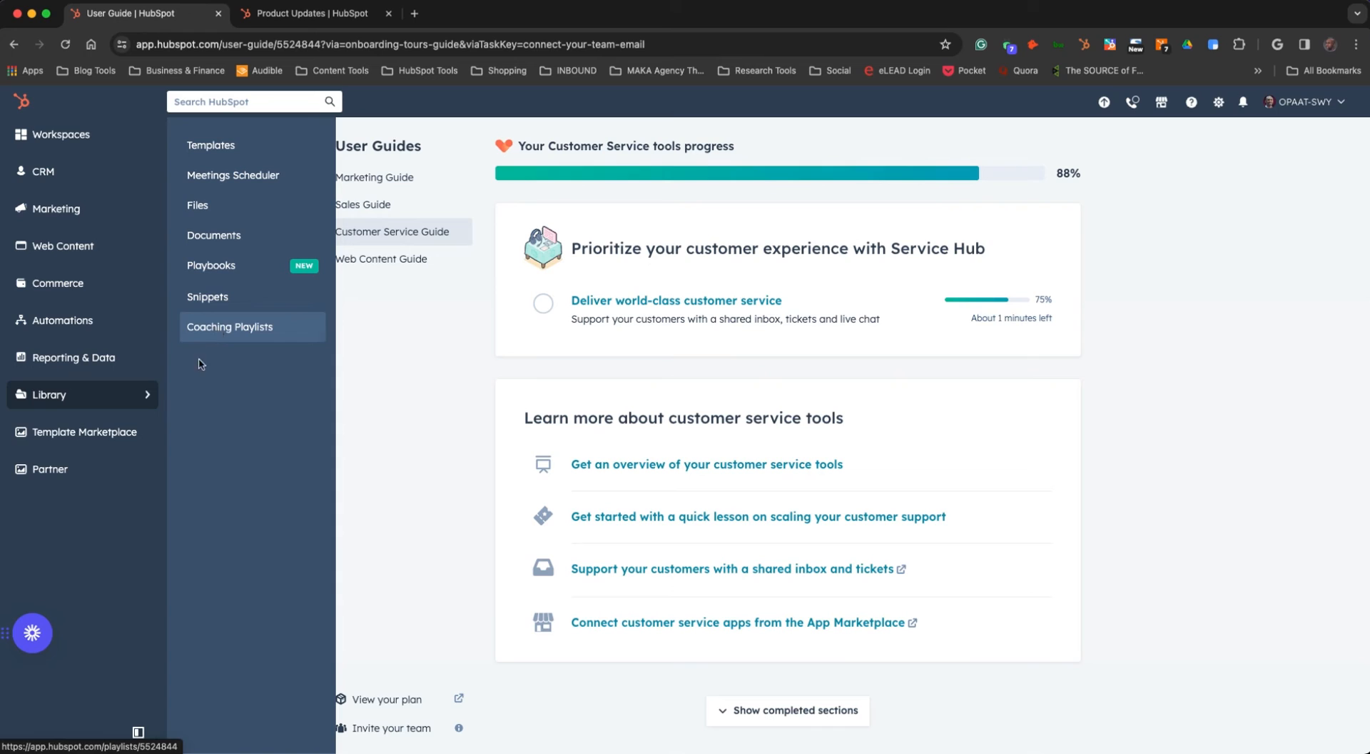
mouse_move(83, 431)
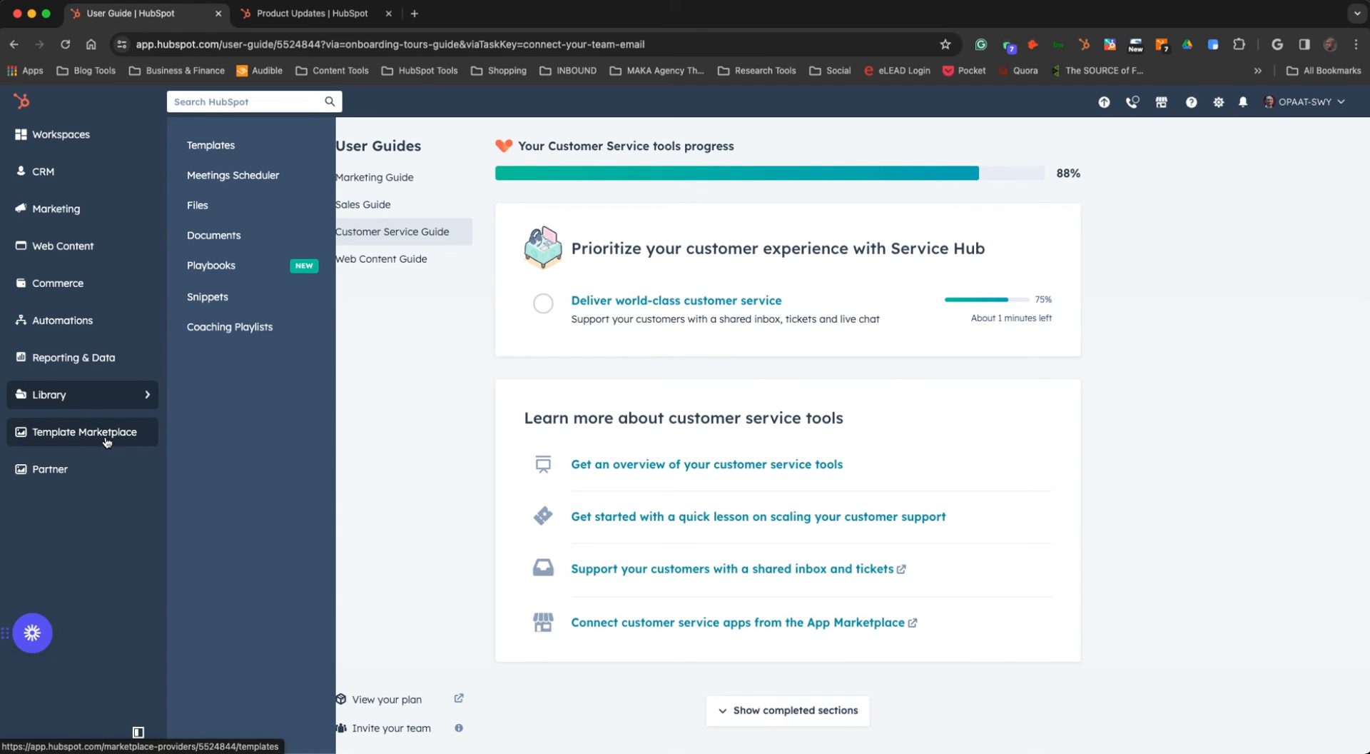
mouse_move(105, 448)
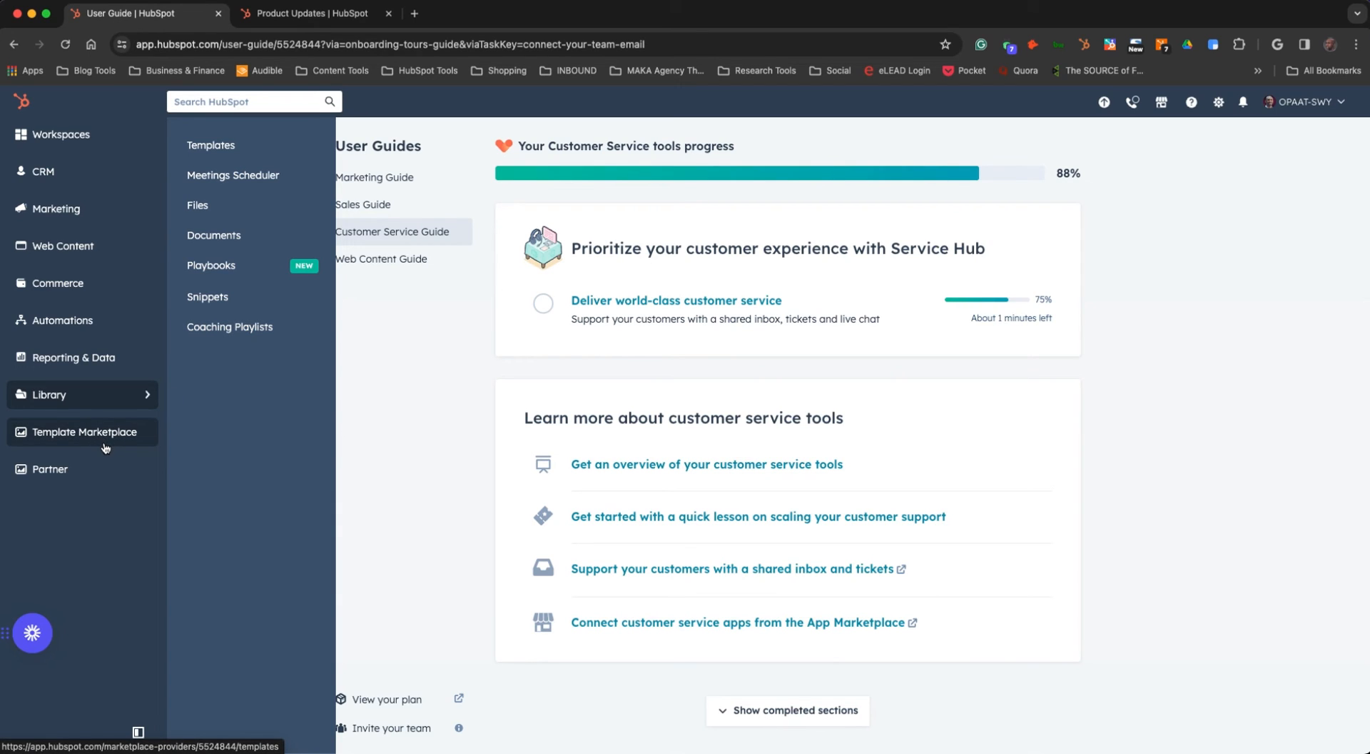
- Open Template Marketplace from the refreshed left sidebar
click(83, 431)
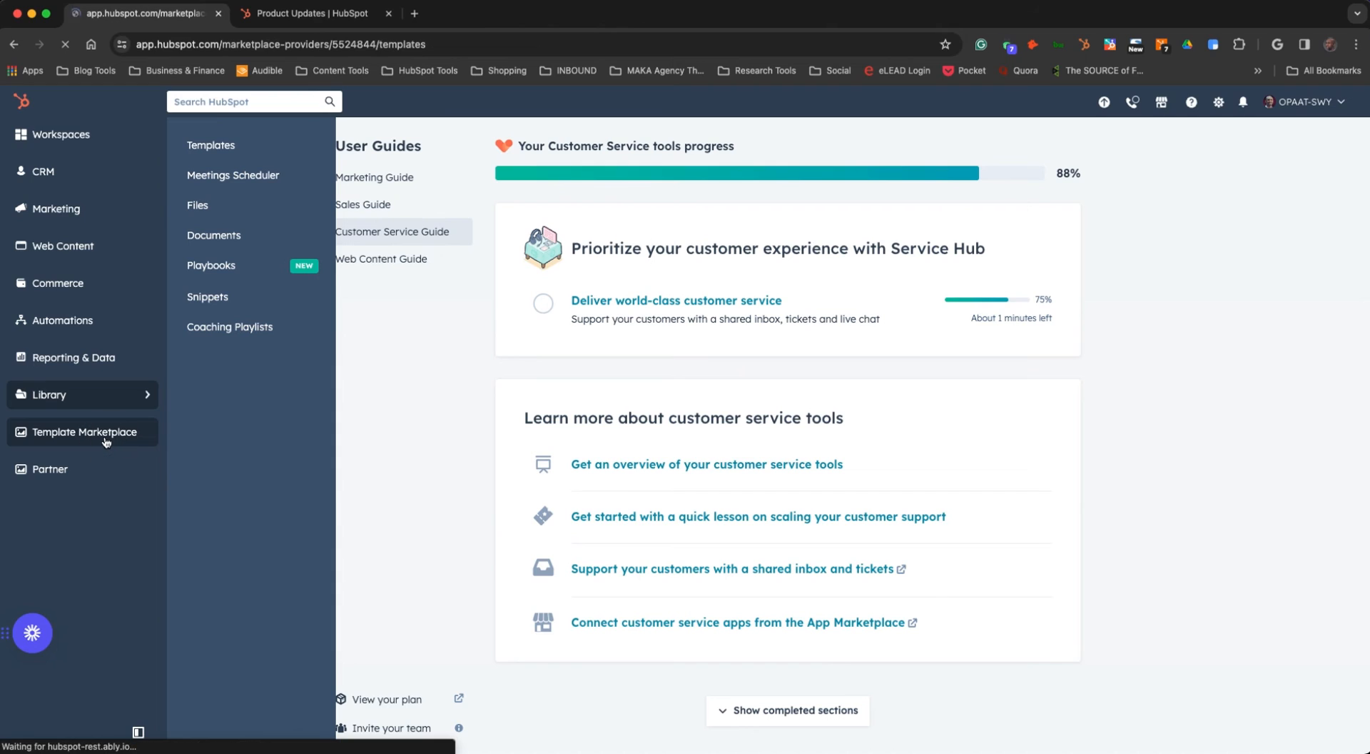
- View the Marketplaces menu, then show the Modules listings
click(82, 432)
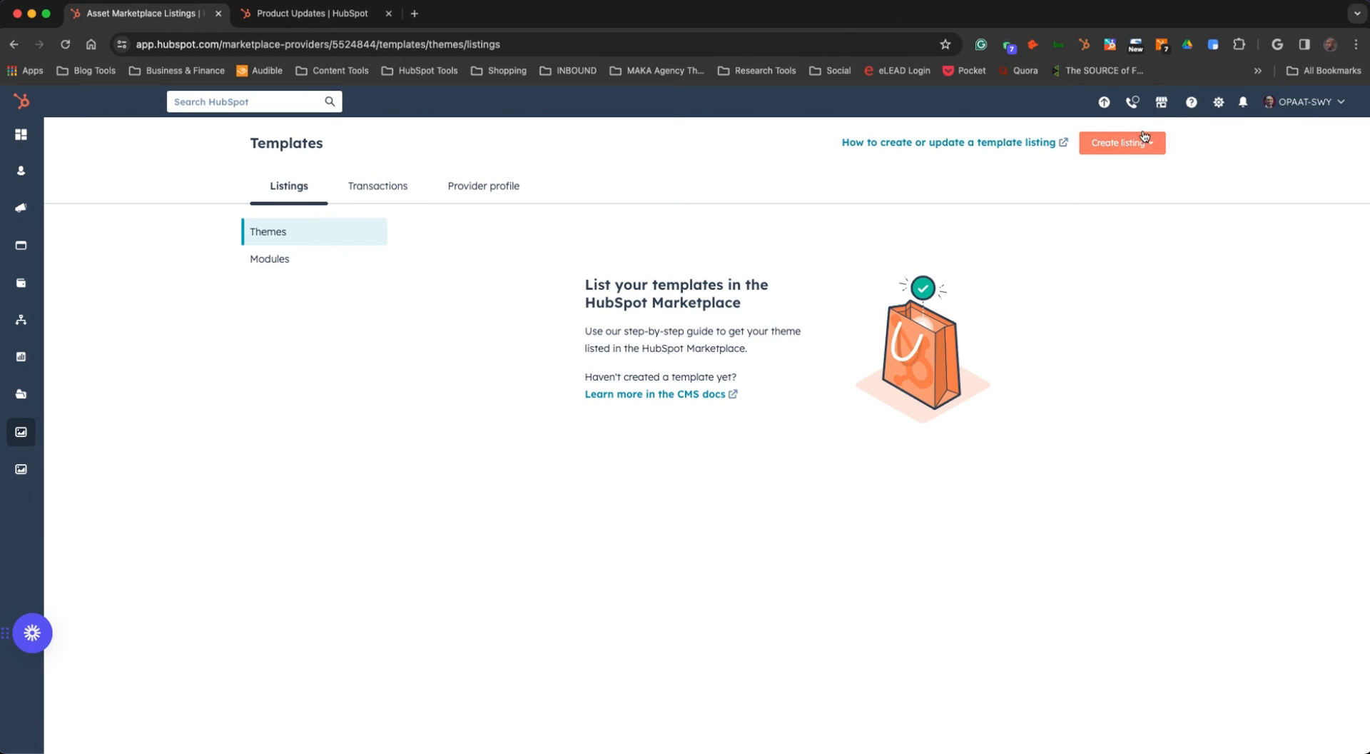
click(1163, 102)
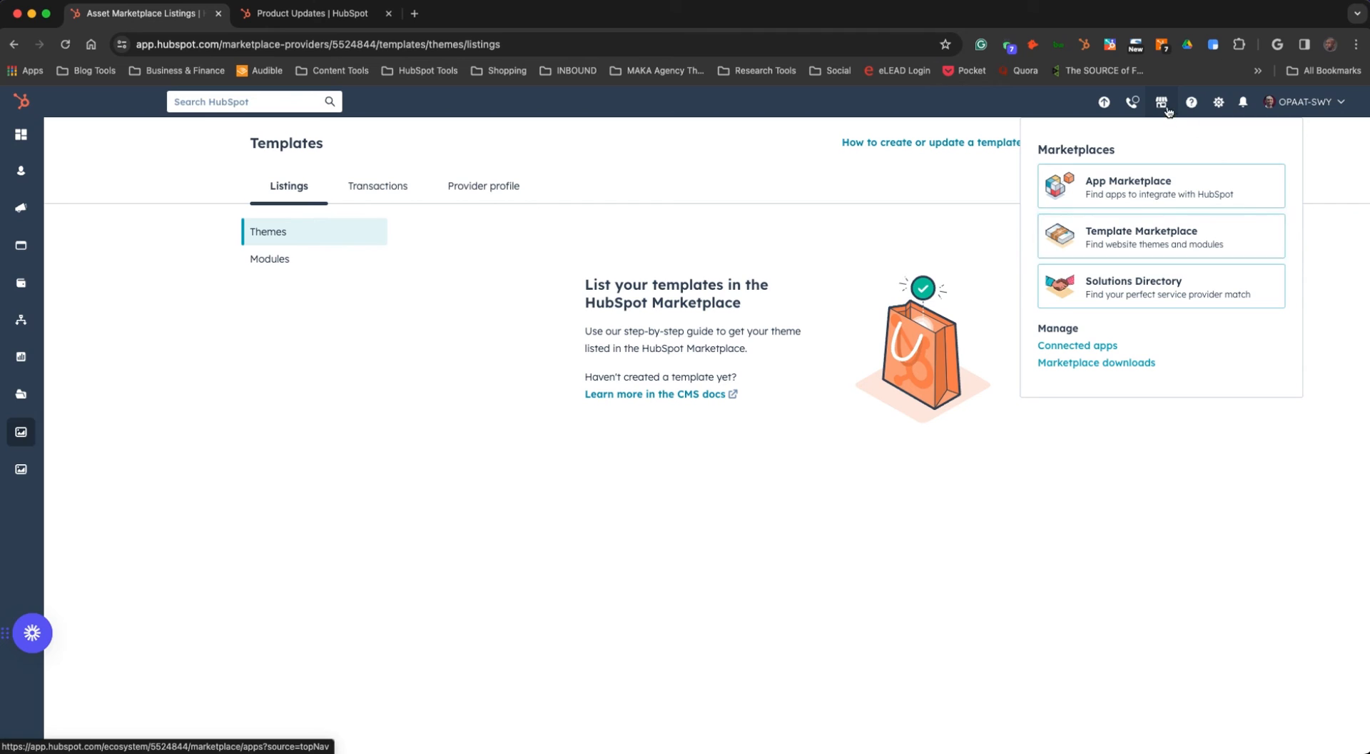
mouse_move(1110, 236)
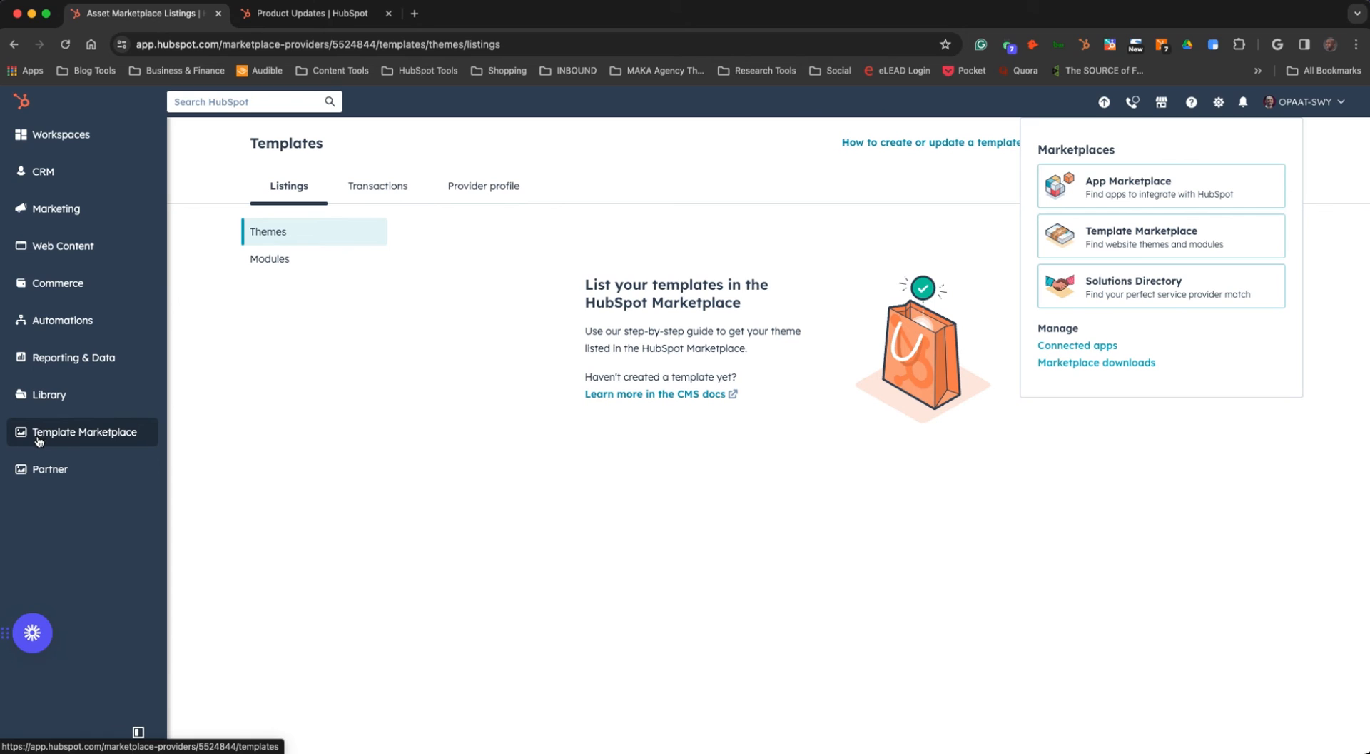
click(270, 259)
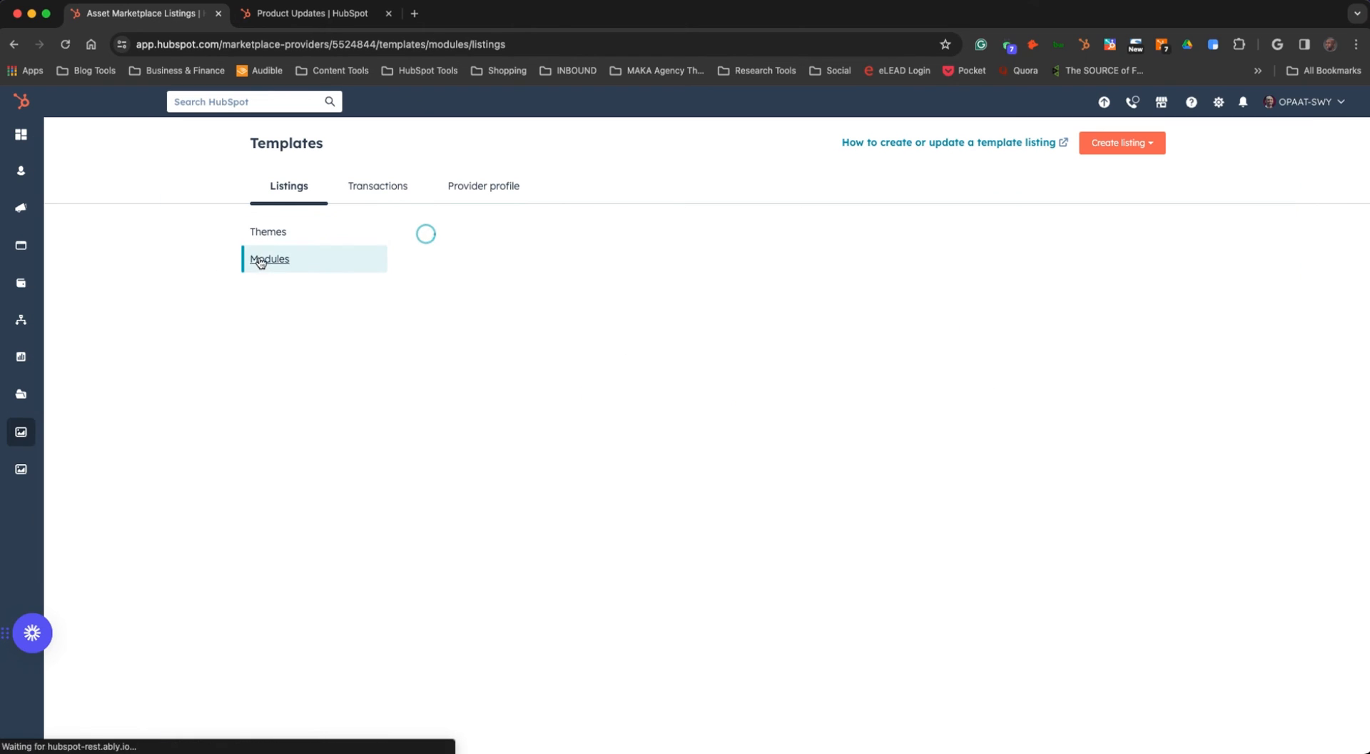
- Switch the Template Marketplace listings back to Themes
click(269, 231)
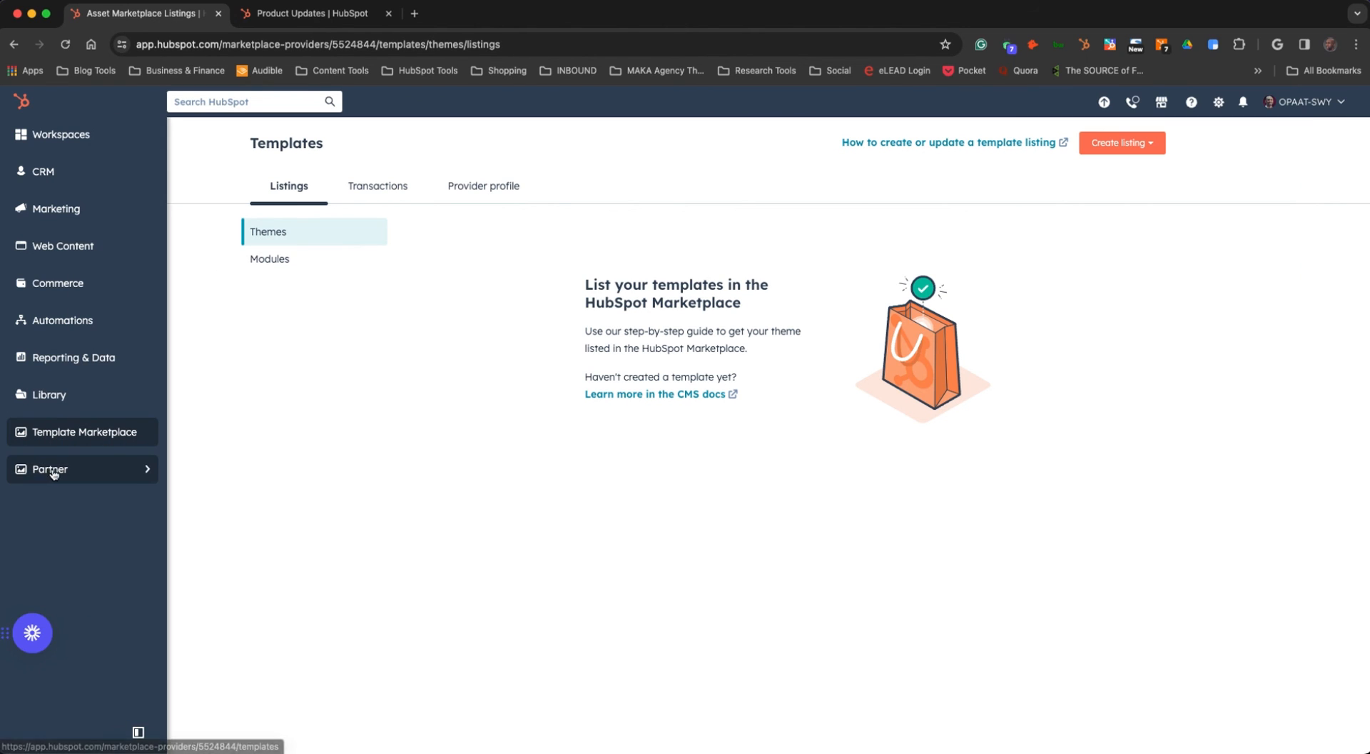
mouse_move(145, 476)
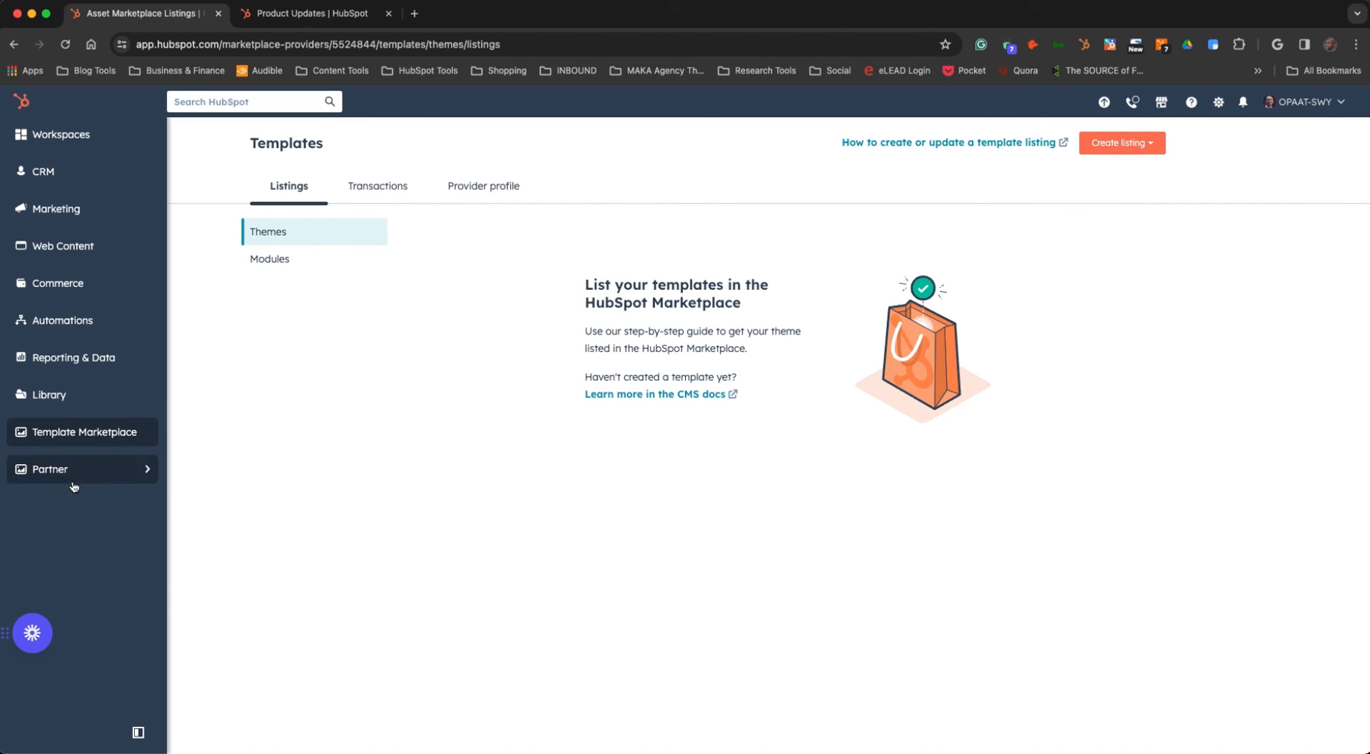
mouse_move(73, 478)
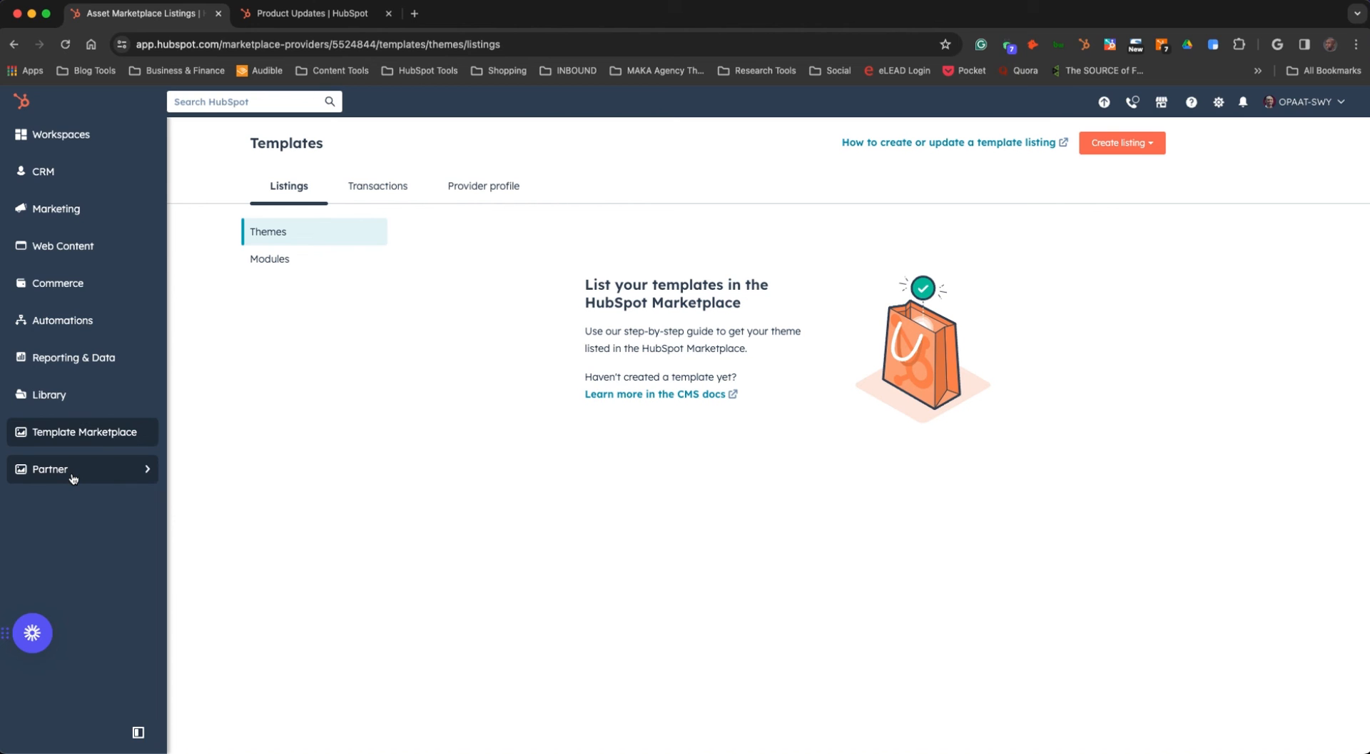